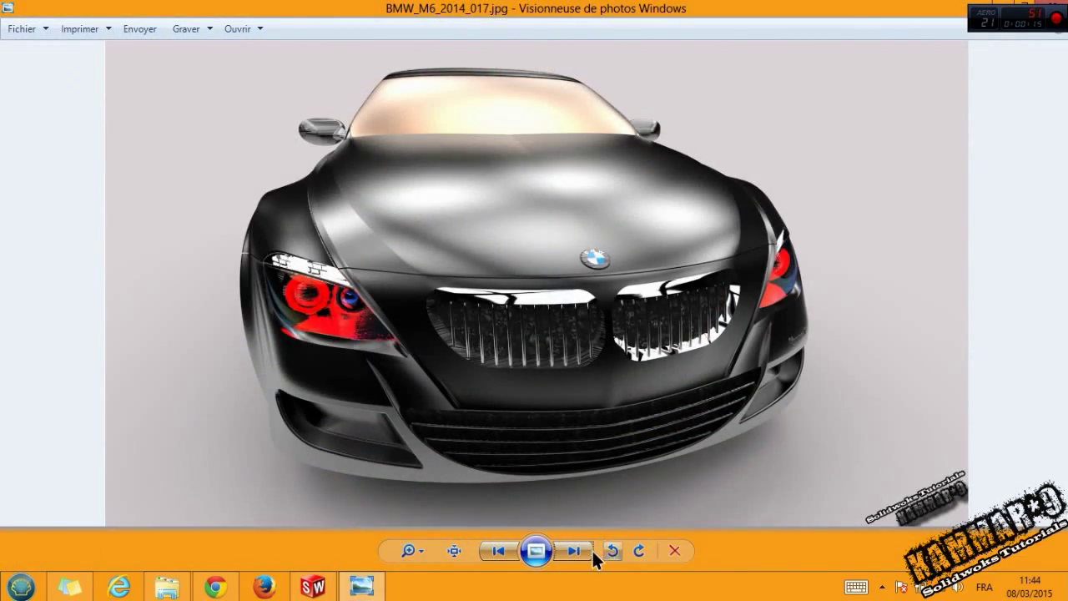
# - Close the BMW M6 front-view reference render in Windows Photo Viewer
pyautogui.click(552, 550)
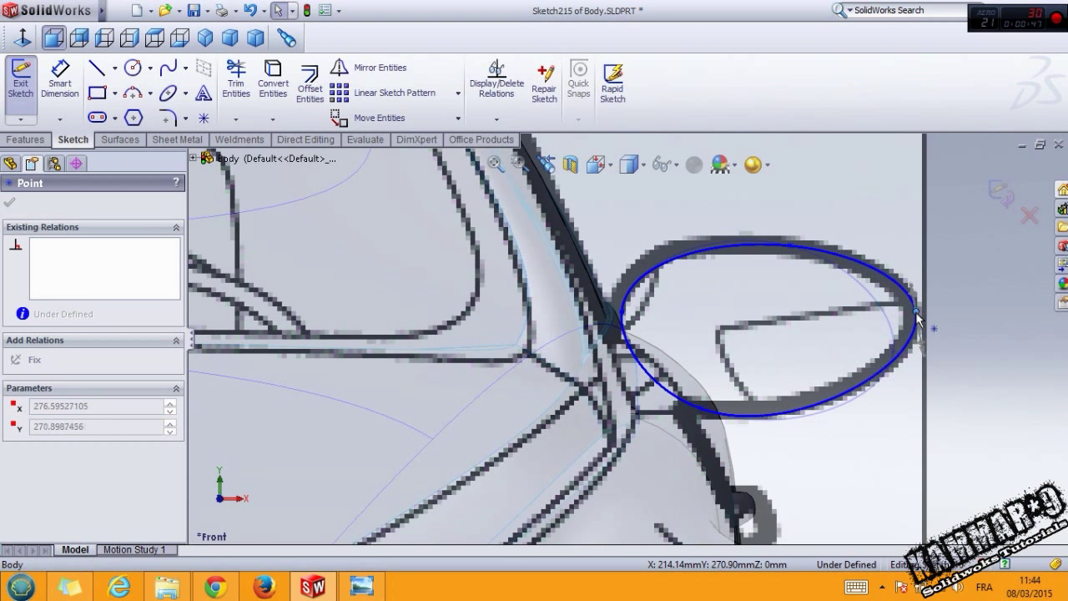
# - Reposition the ellipse points and draw a spline from the ellipse to the car body
pyautogui.moveTo(918, 326); pyautogui.dragTo(701, 409)
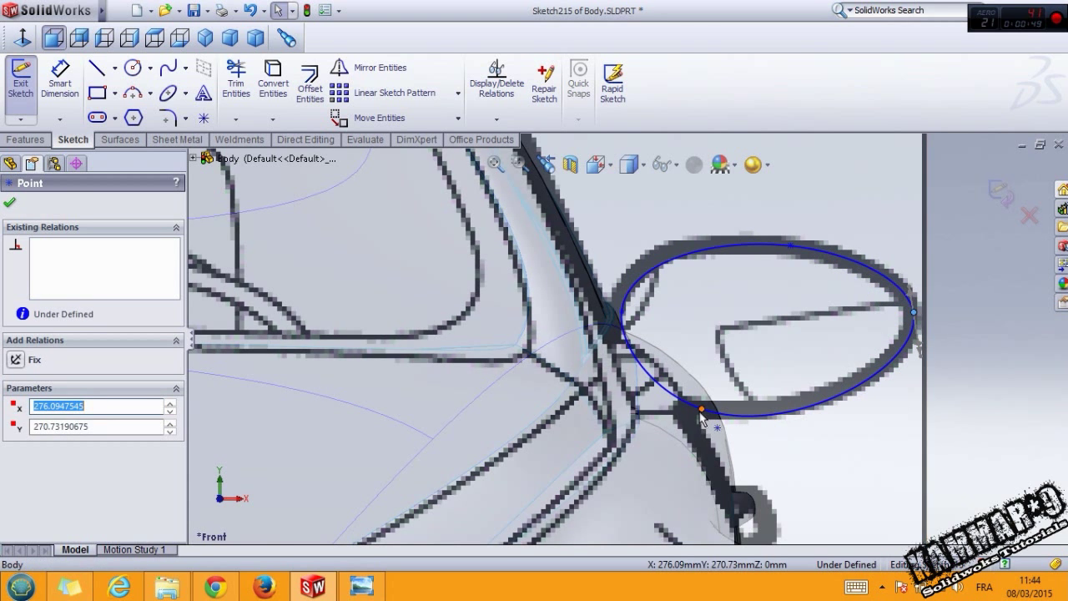
pyautogui.moveTo(701, 408); pyautogui.dragTo(709, 417)
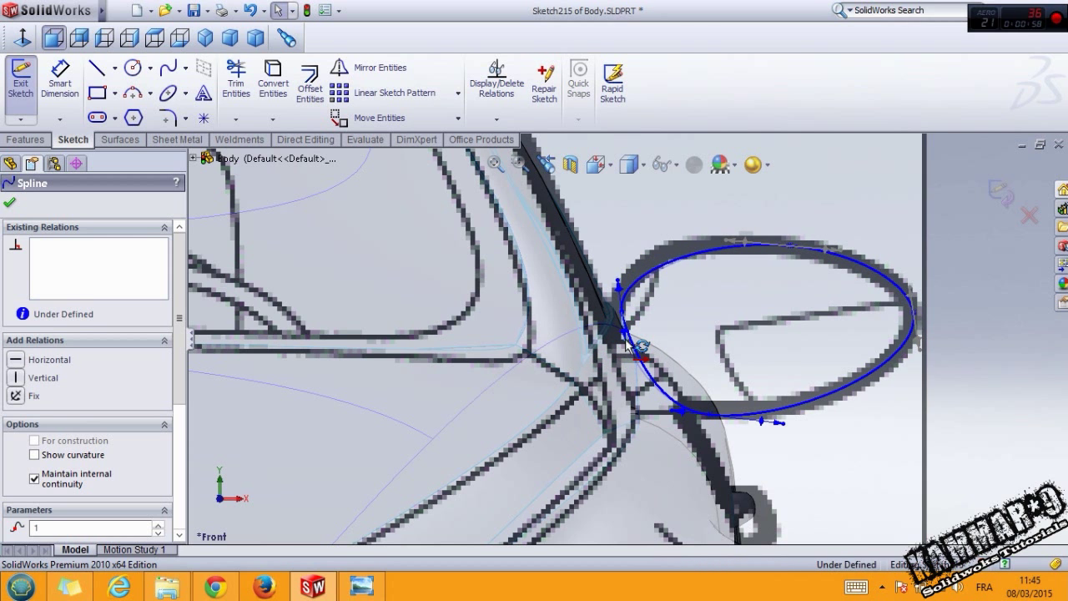
pyautogui.click(743, 247)
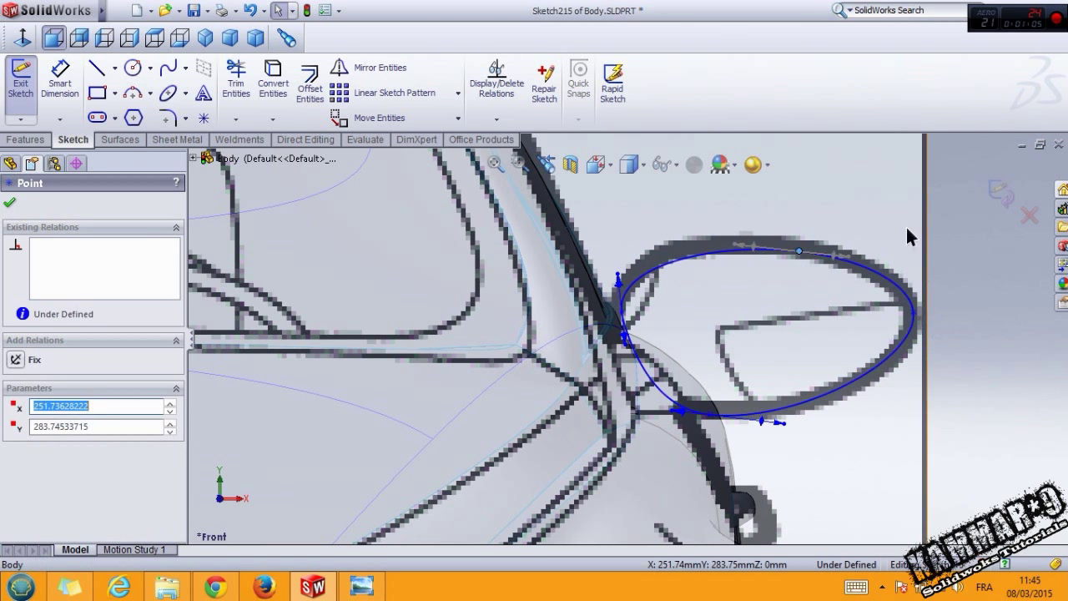
pyautogui.click(26, 139)
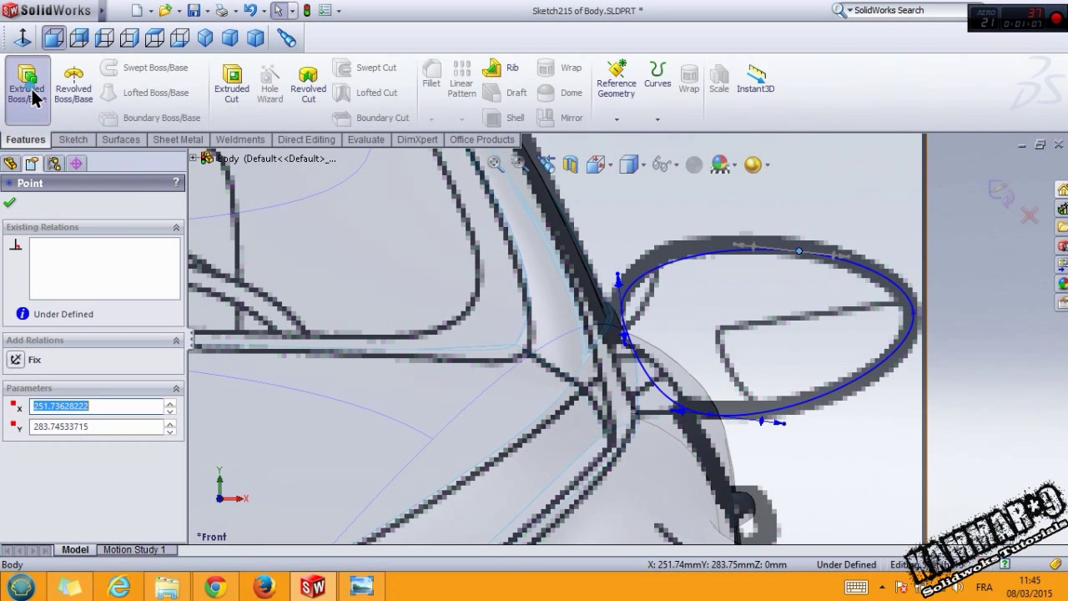
# - Extrude the mirror outline from an offset start distance, then reshape the outline's tip
pyautogui.click(26, 84)
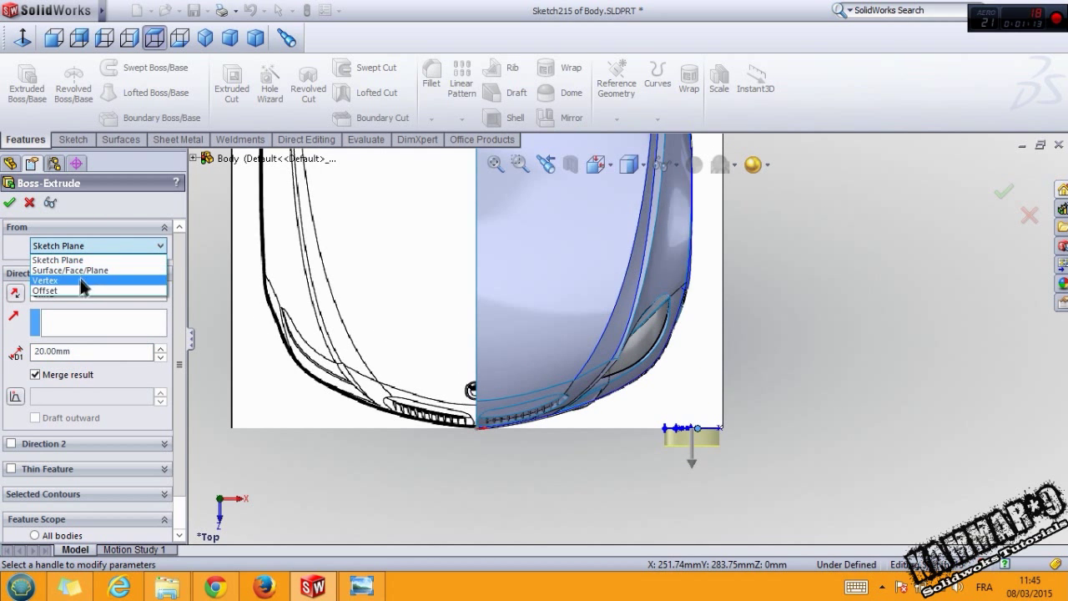
pyautogui.click(45, 291)
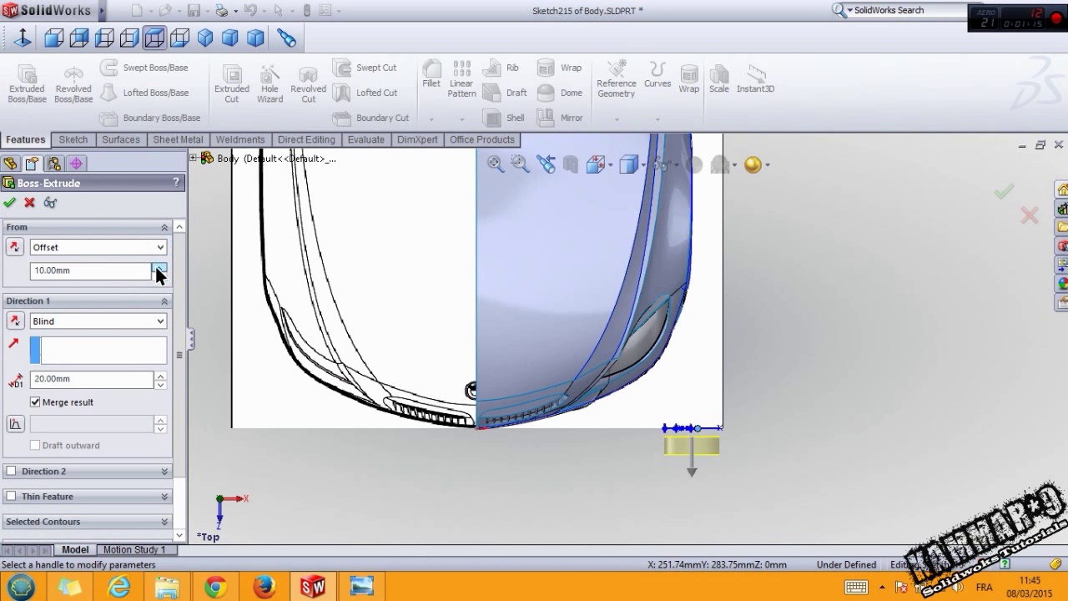
pyautogui.click(159, 266)
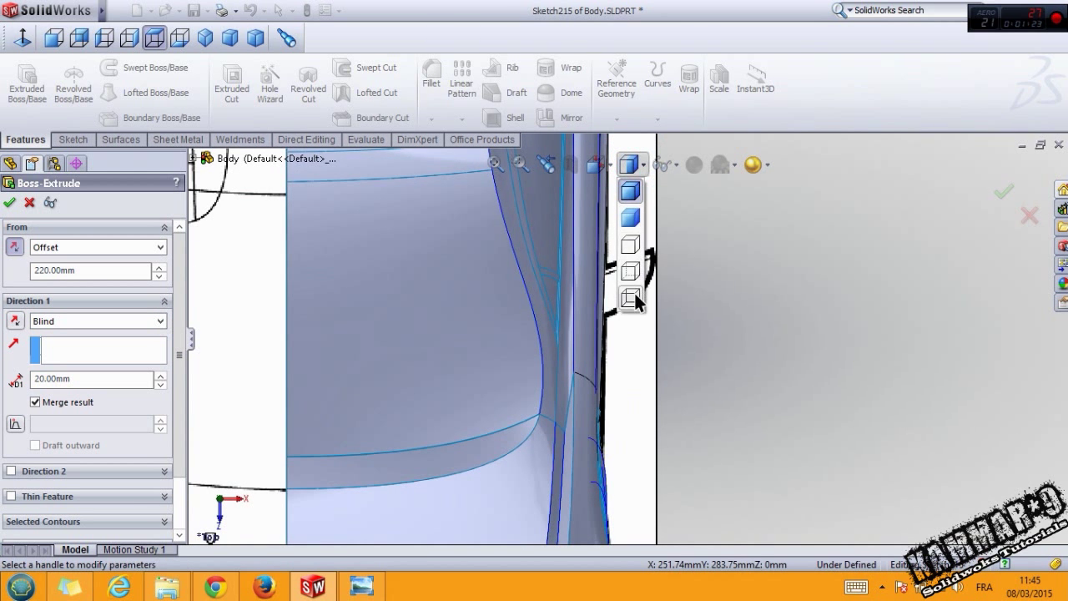
pyautogui.click(159, 266)
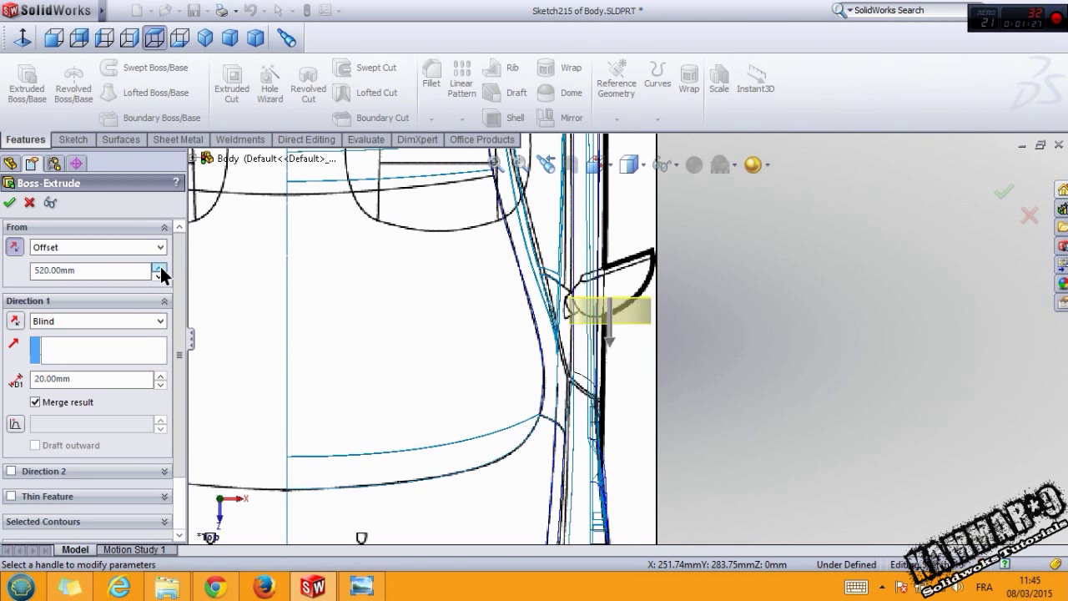
pyautogui.click(159, 266)
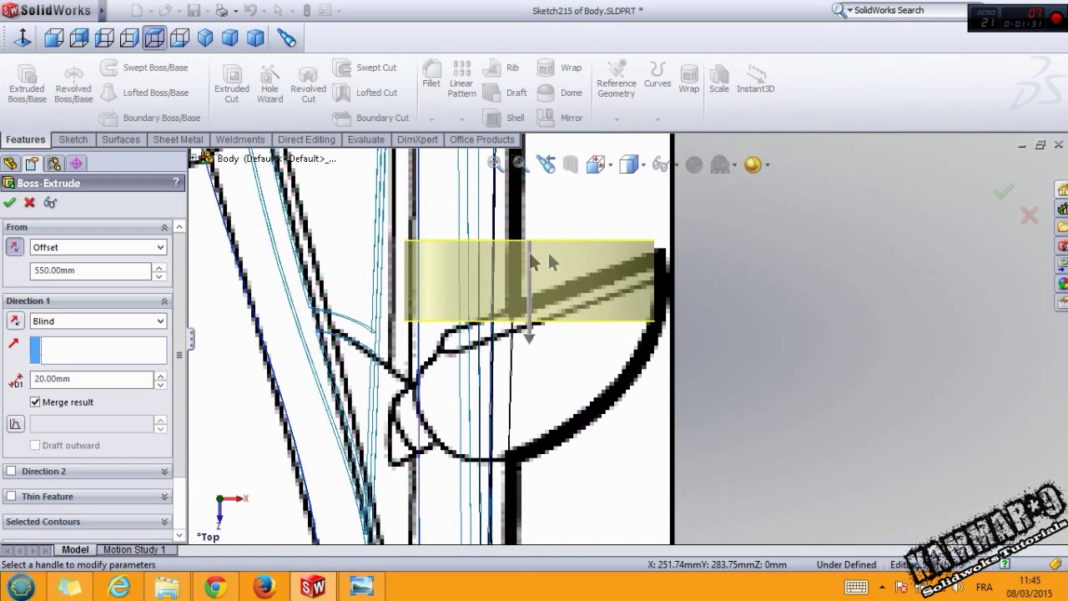
pyautogui.click(160, 374)
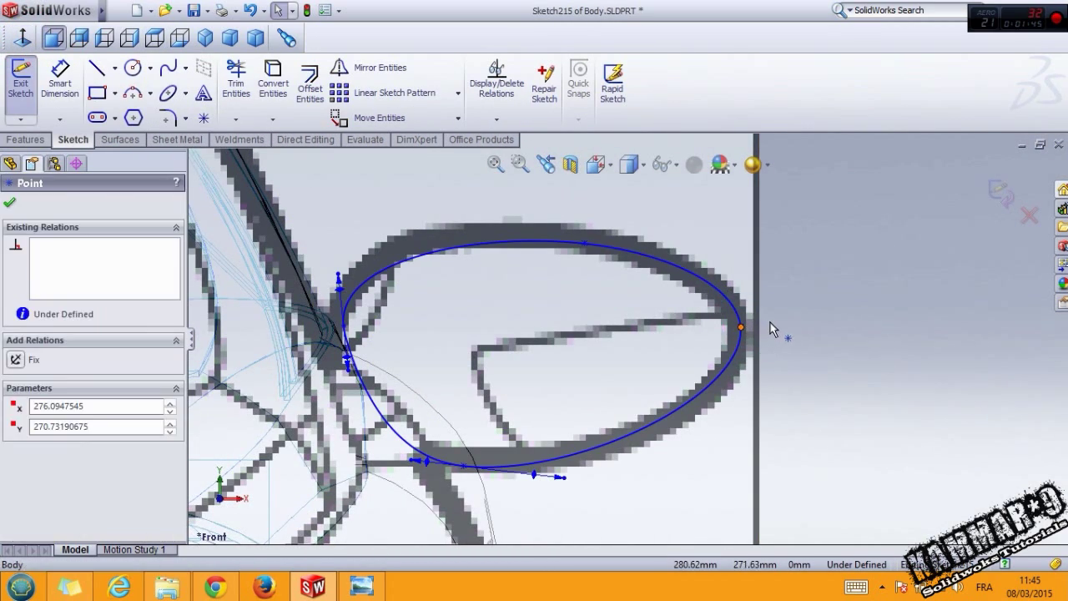
pyautogui.moveTo(740, 326); pyautogui.dragTo(751, 324)
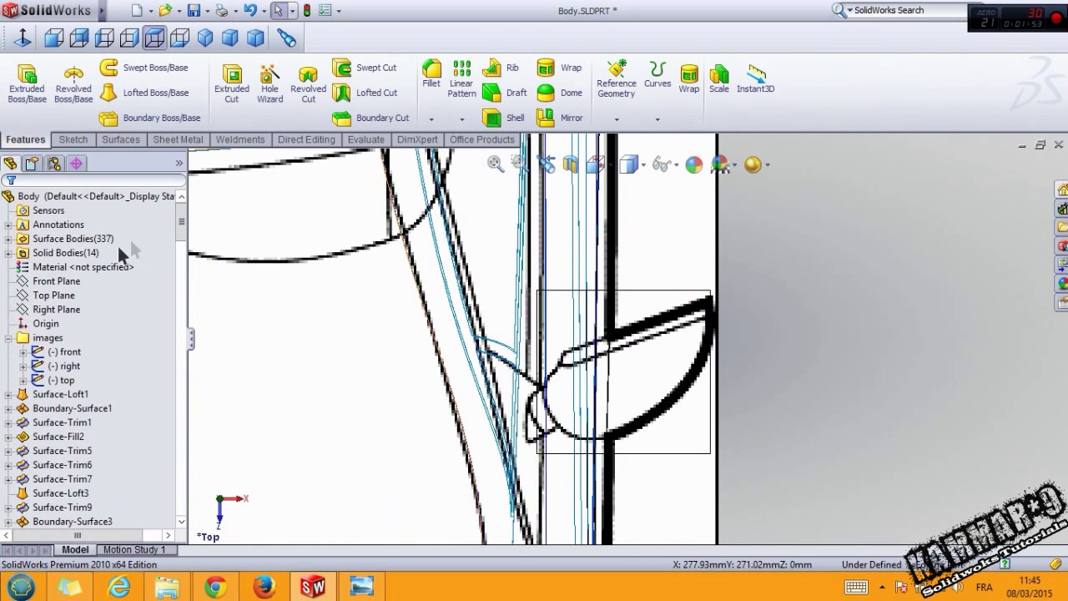
# - On the Top Plane, draw a spline tracing the mirror glass outline
pyautogui.click(52, 294)
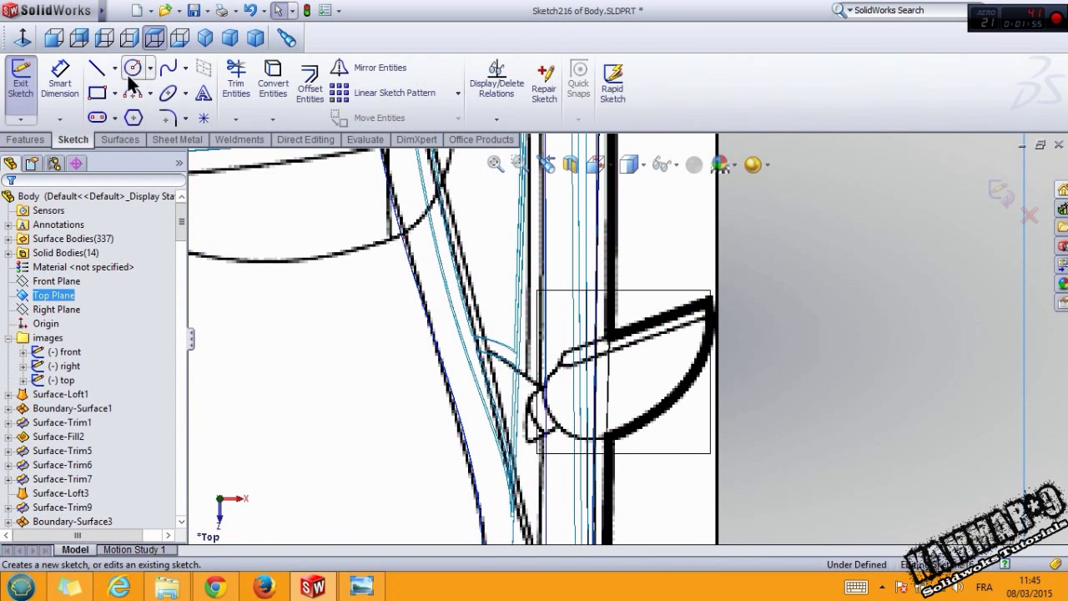
pyautogui.click(129, 67)
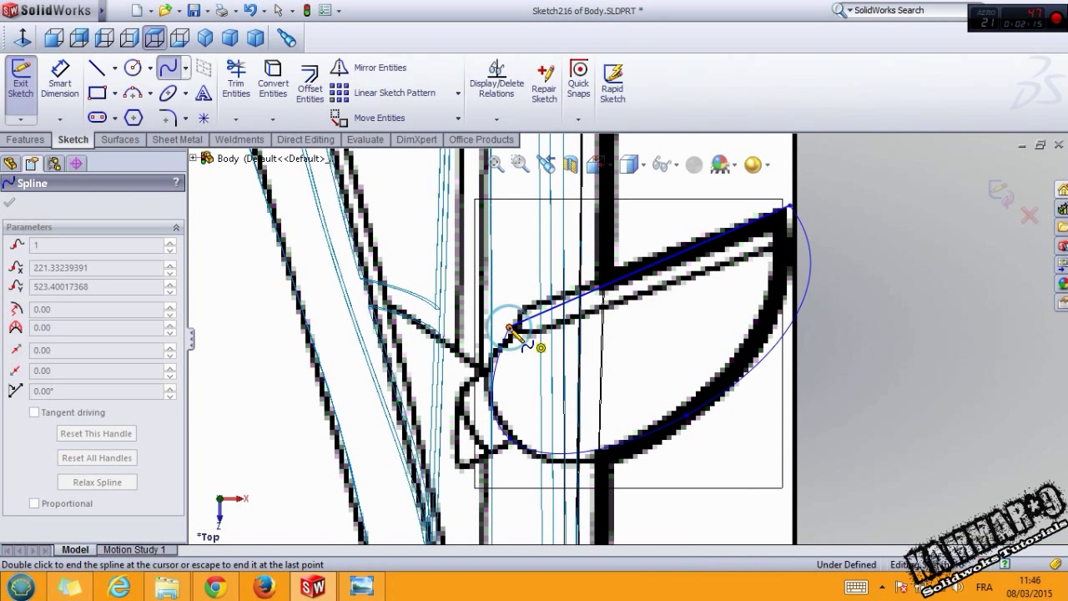
pyautogui.moveTo(513, 330); pyautogui.dragTo(801, 342)
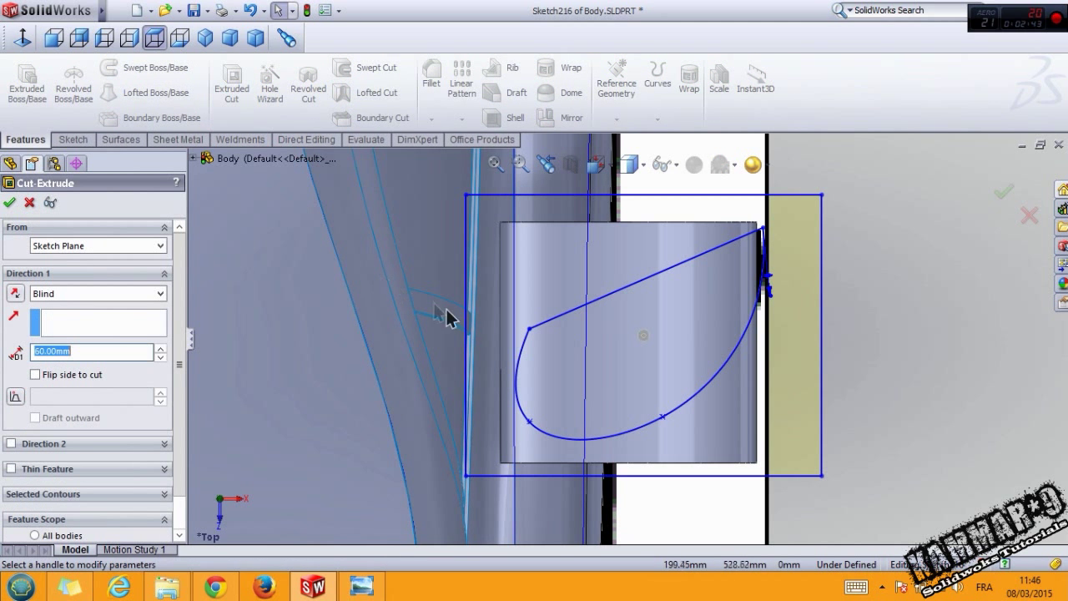
# - Cut the glass outline Through All on the selected mirror body
pyautogui.click(97, 293)
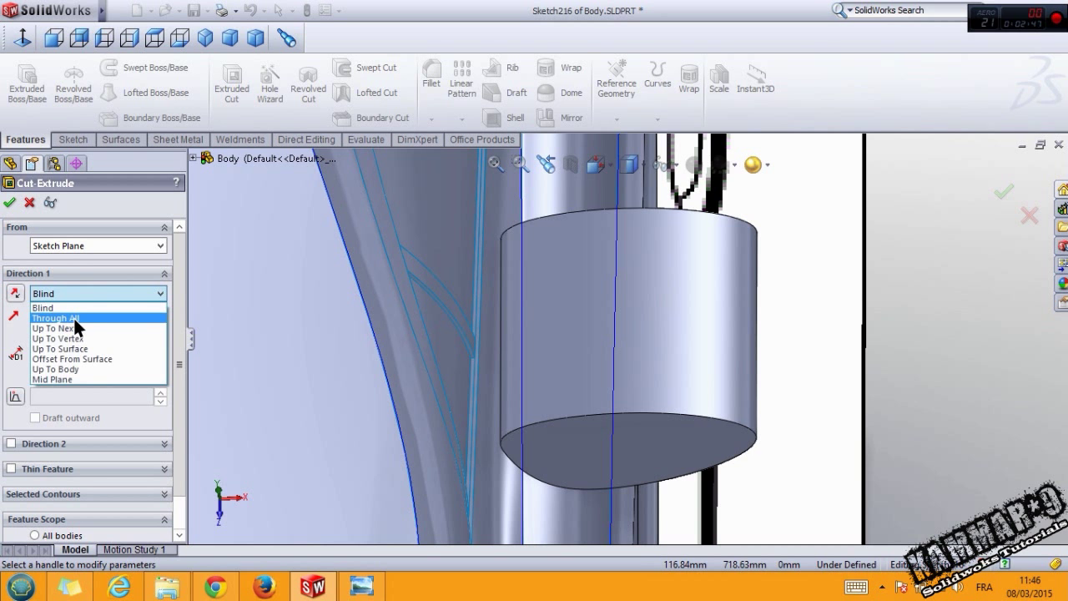
pyautogui.click(56, 318)
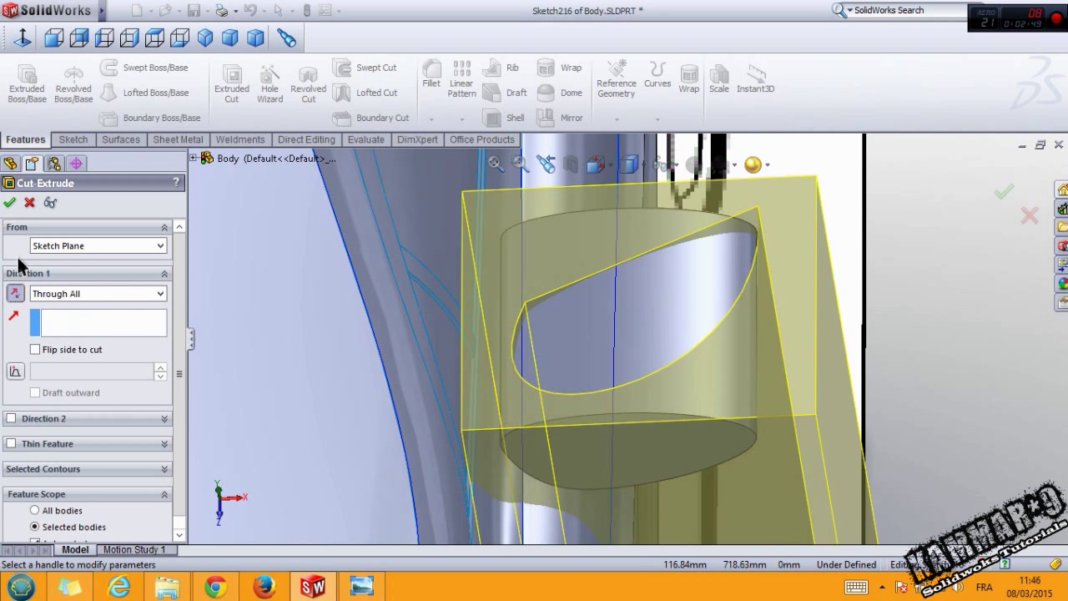
pyautogui.click(9, 203)
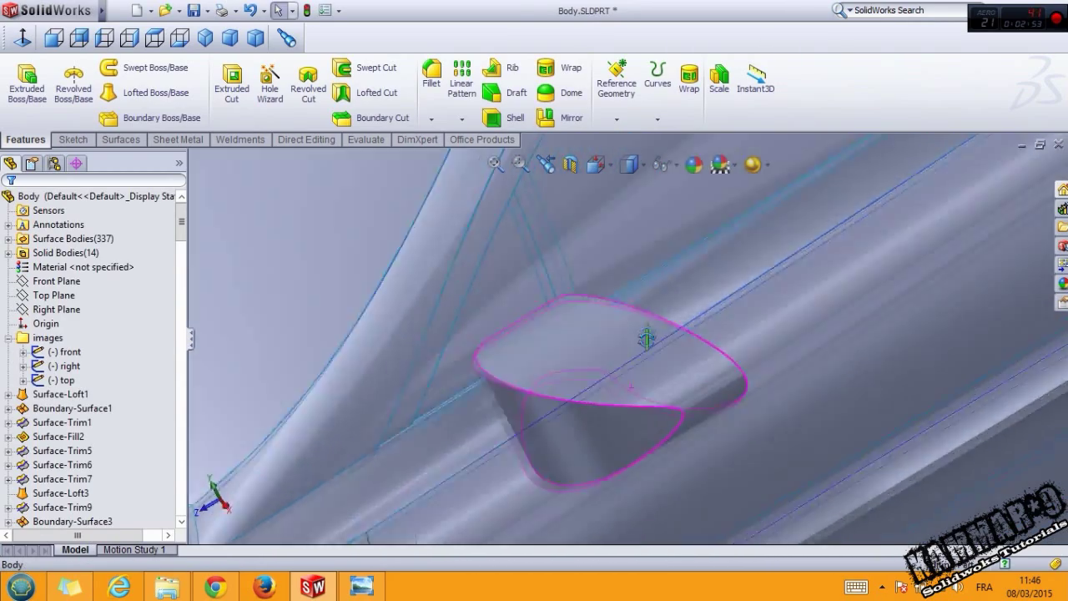
# - Switch to the Right view with wireframe display
pyautogui.click(129, 37)
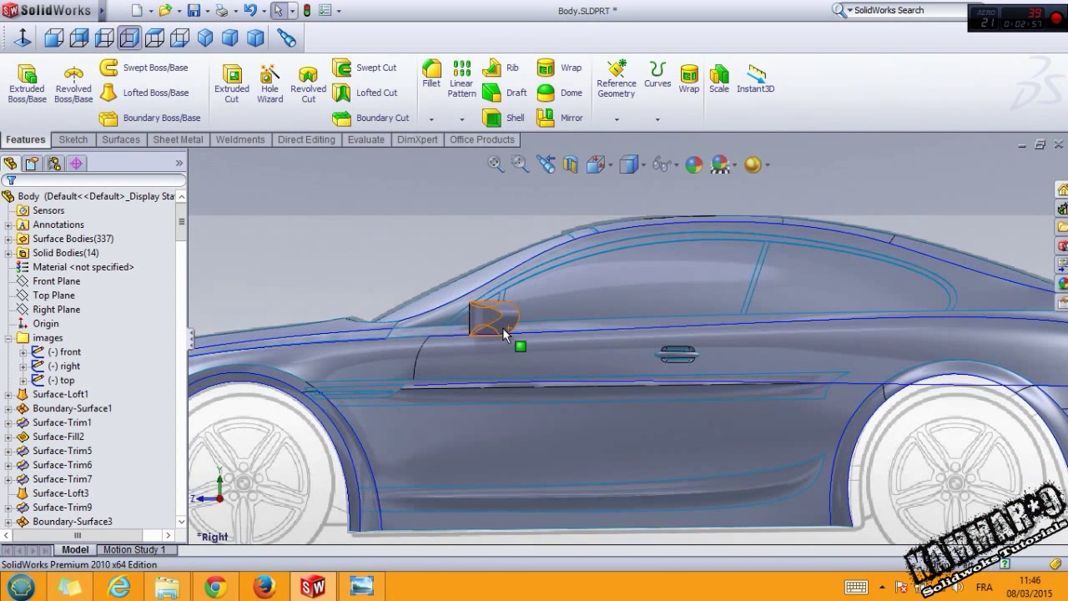
pyautogui.click(632, 163)
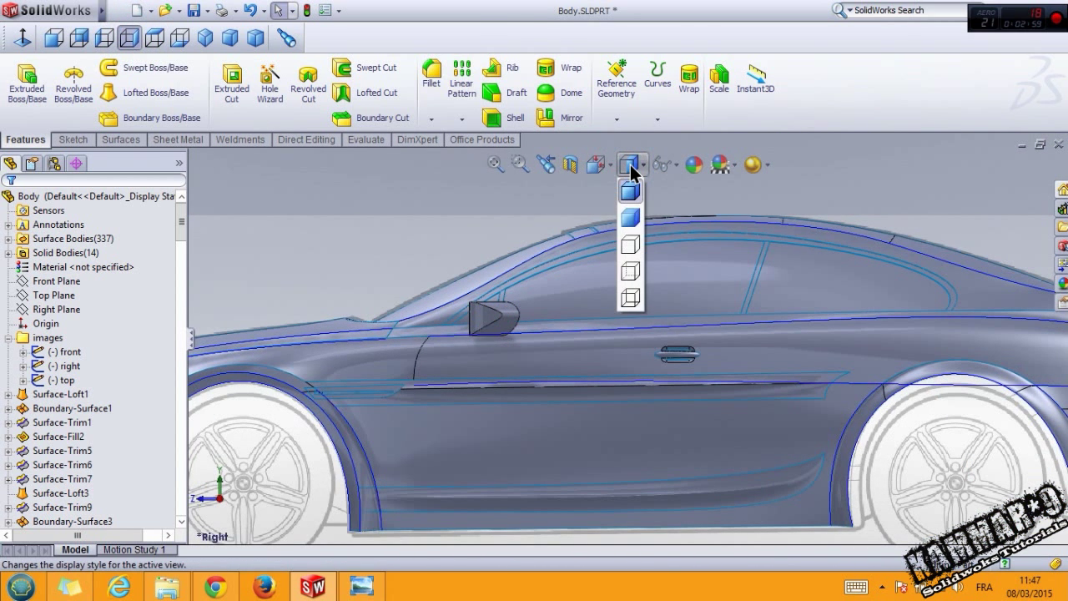
pyautogui.click(627, 163)
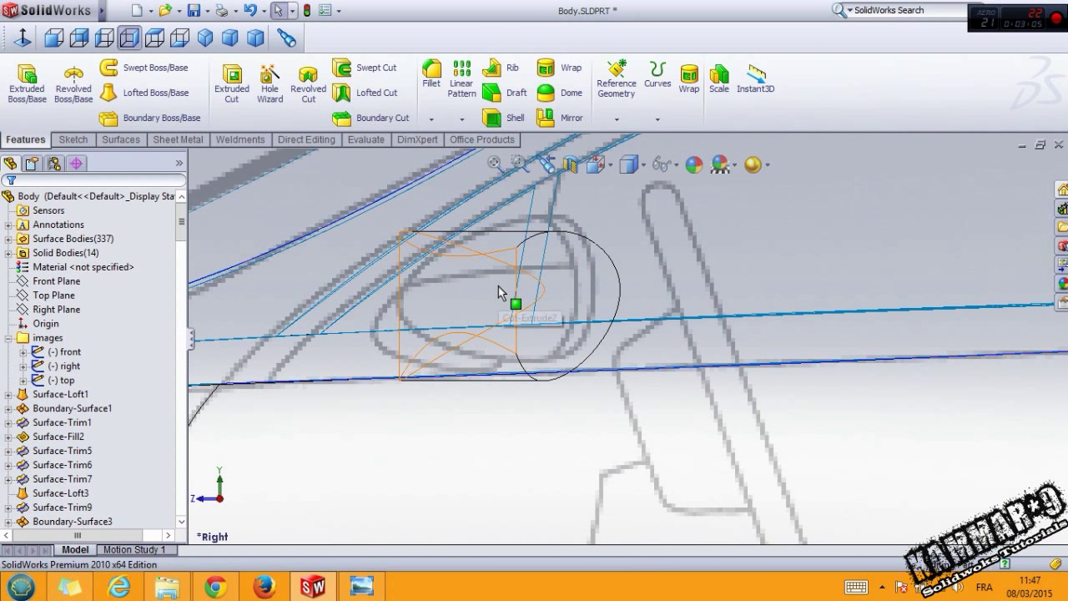
pyautogui.moveTo(516, 302)
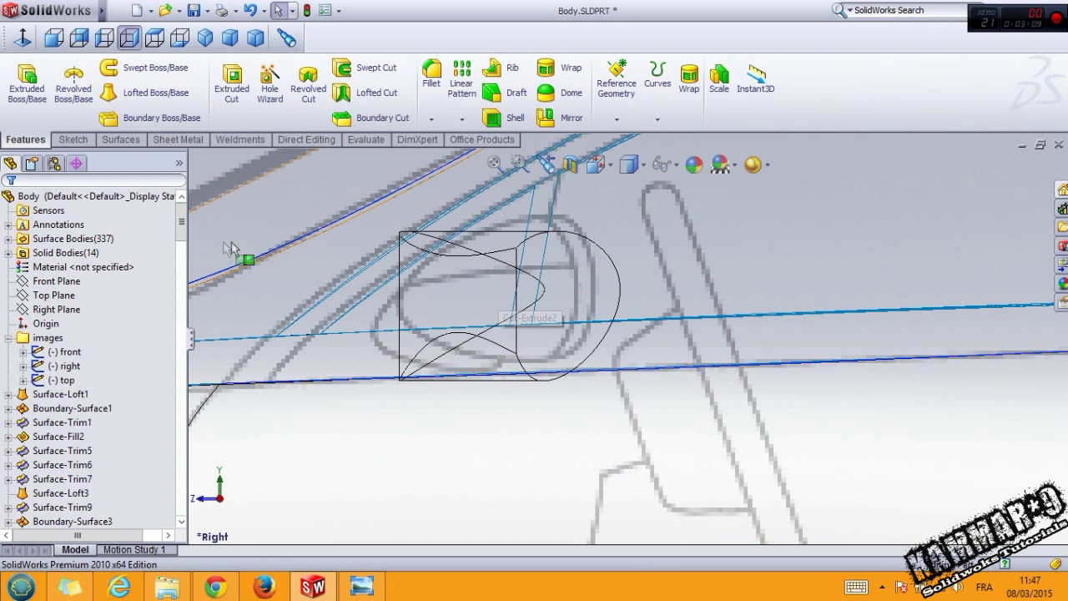
pyautogui.click(83, 267)
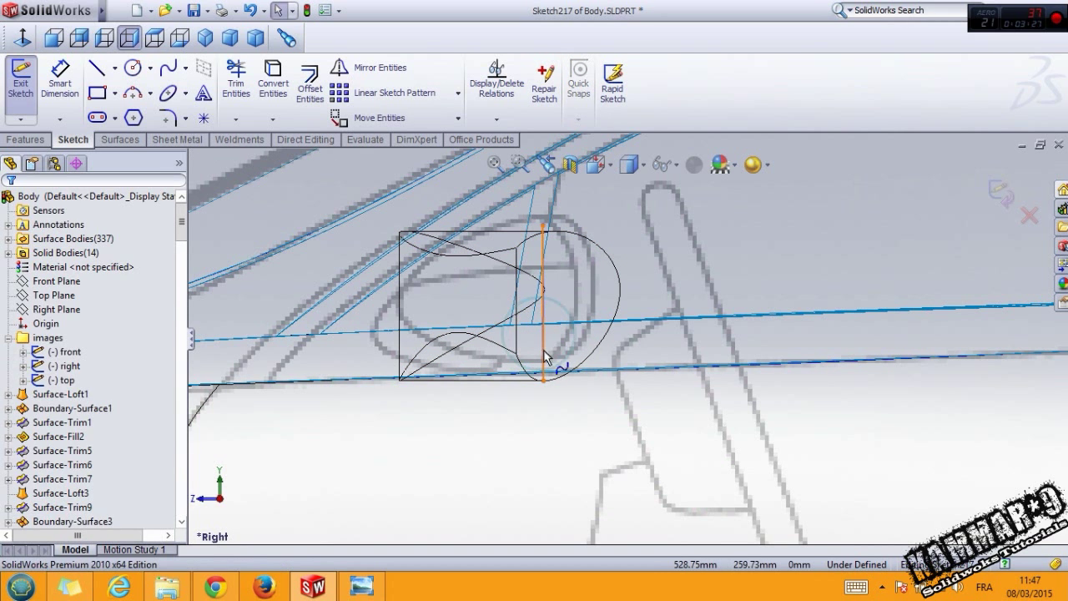
# - Draw a vertical line across the mirror end and close the side profile
pyautogui.click(538, 334)
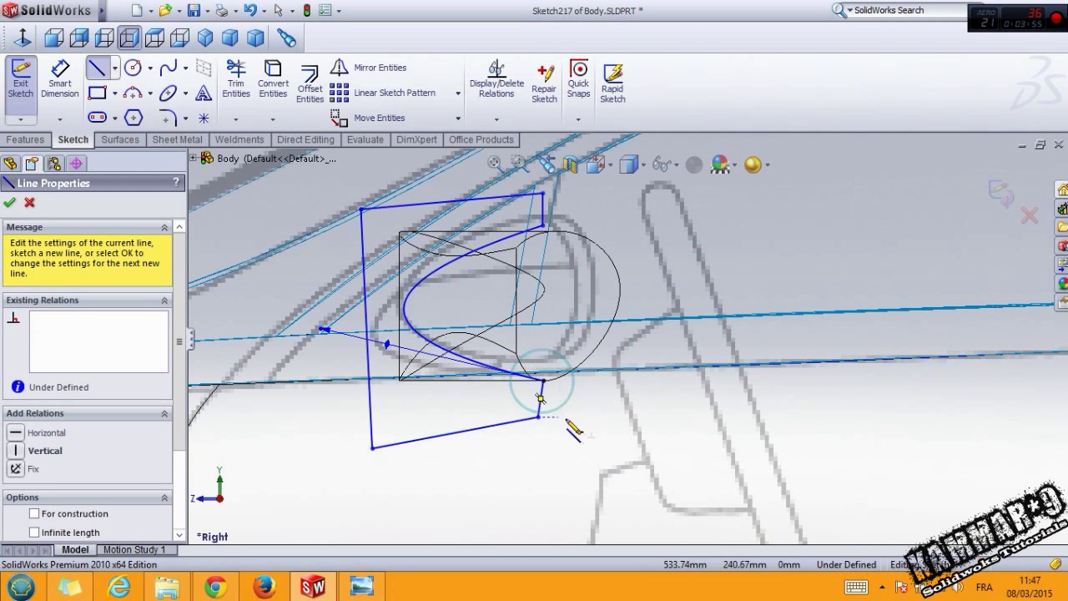
pyautogui.click(121, 139)
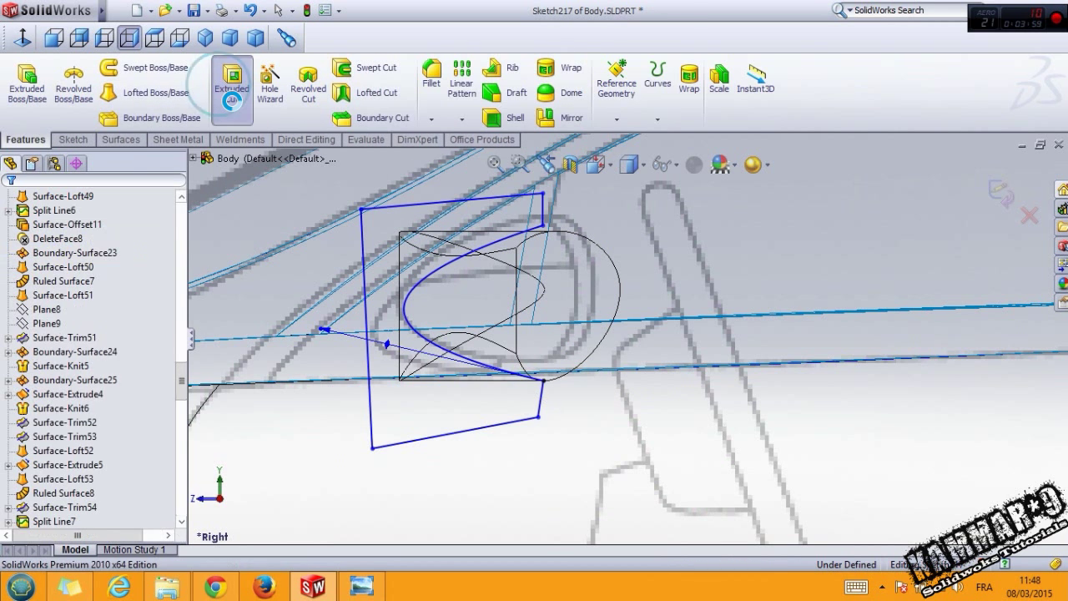
# - Cut the side profile Through All and restore Shaded With Edges display
pyautogui.click(231, 79)
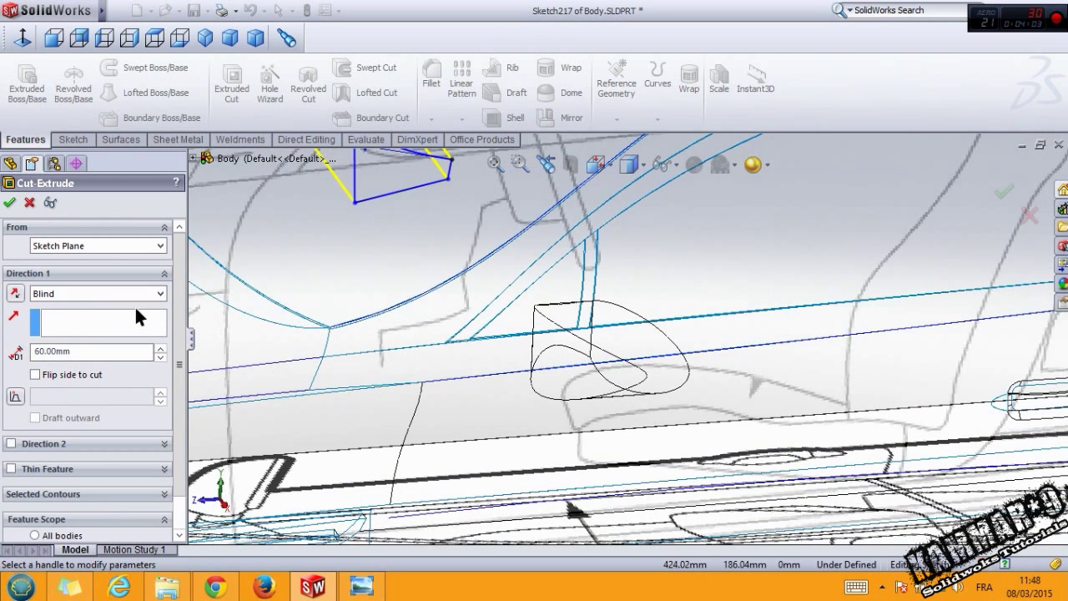
pyautogui.click(97, 293)
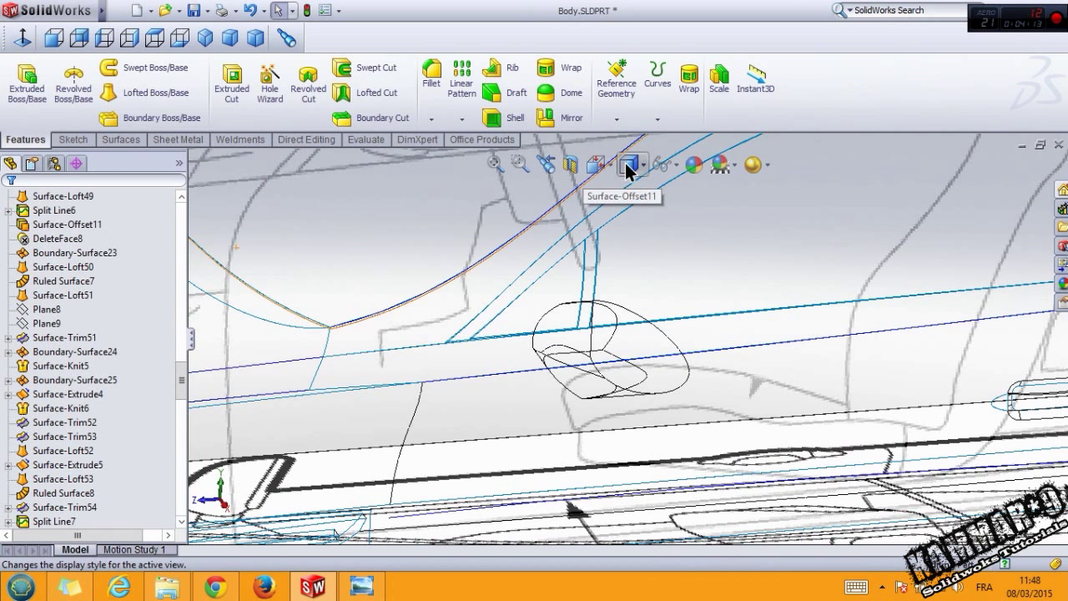
pyautogui.click(626, 164)
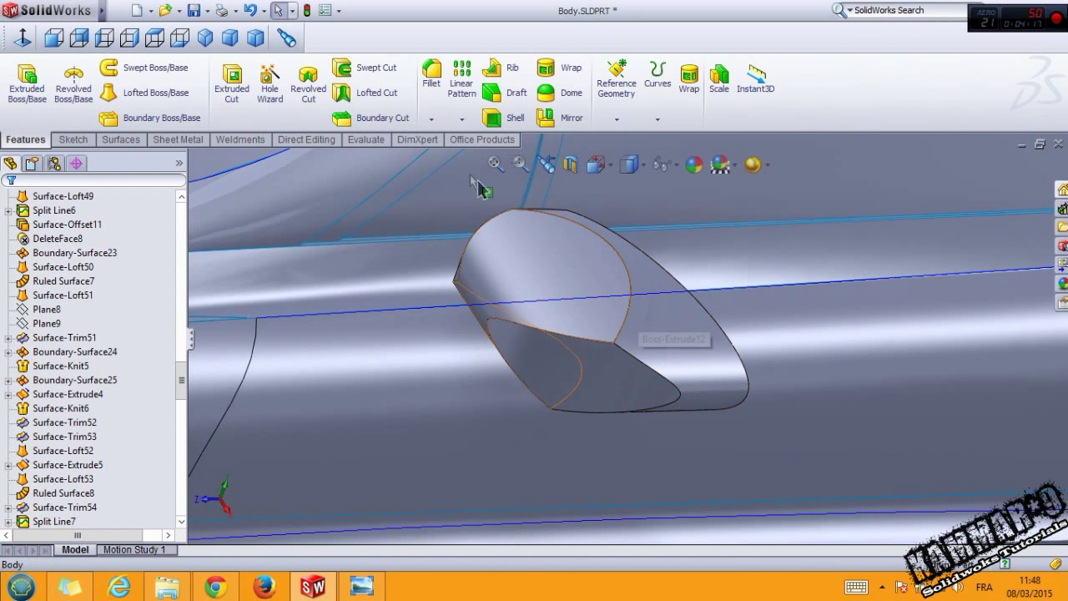
# - Fillet the recess edges with a 5 mm constant radius
pyautogui.click(432, 75)
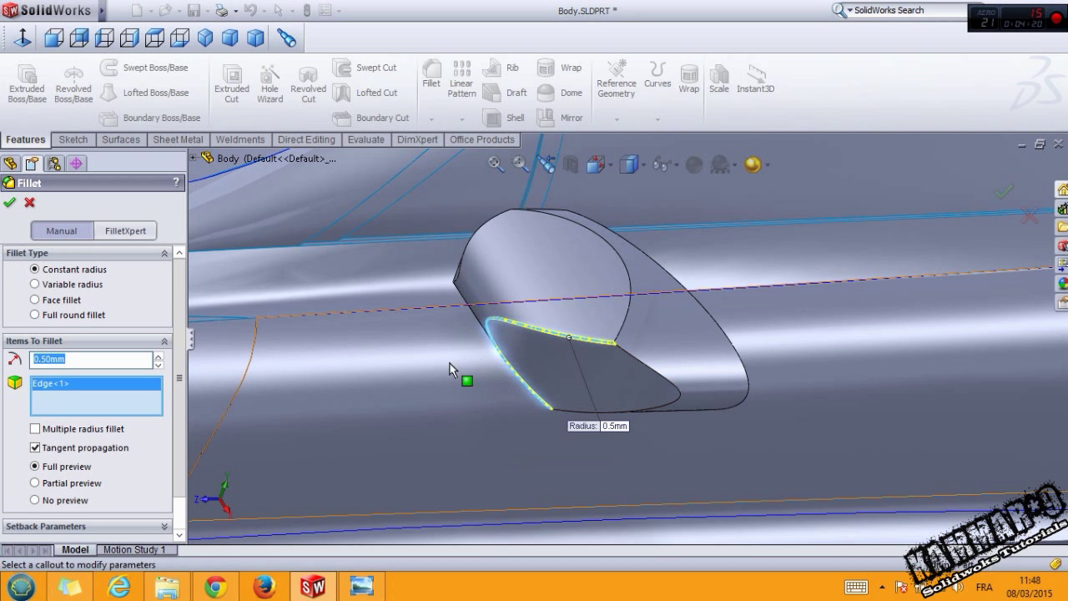
pyautogui.write('5.00mm')
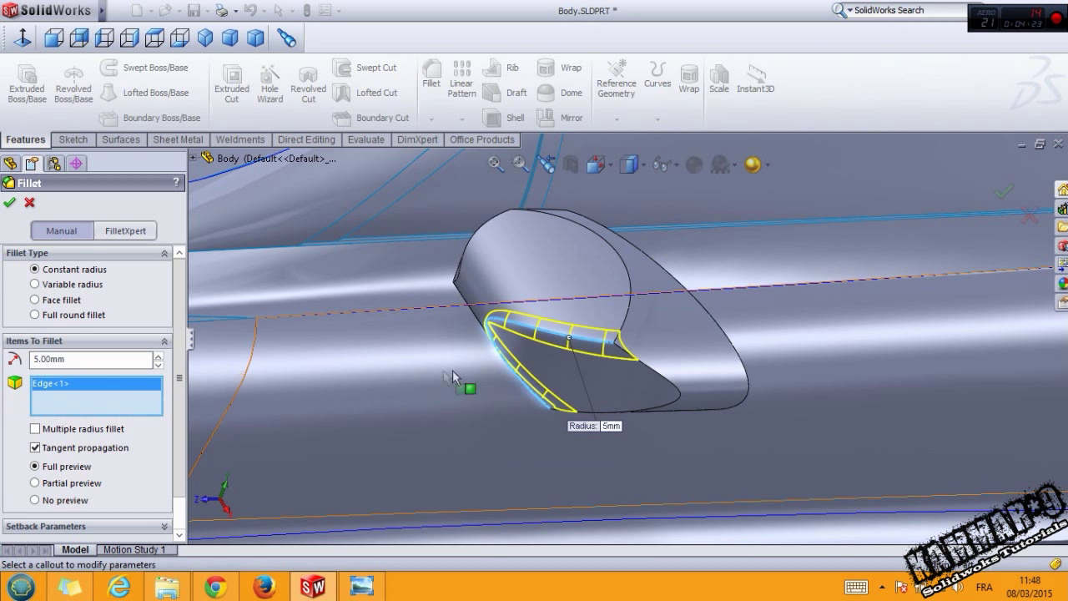
pyautogui.click(622, 329)
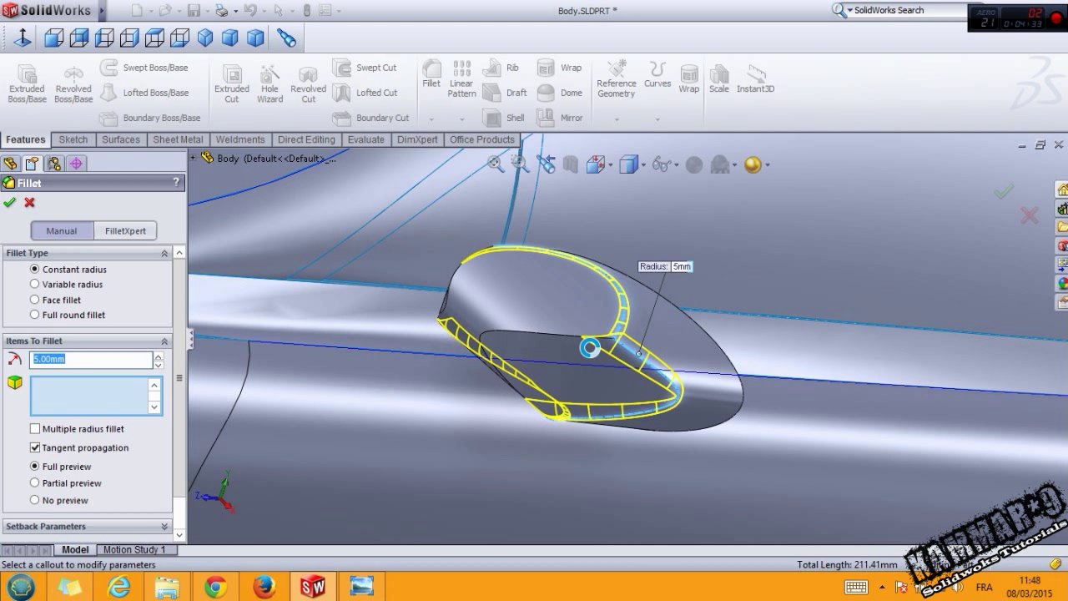
pyautogui.click(9, 203)
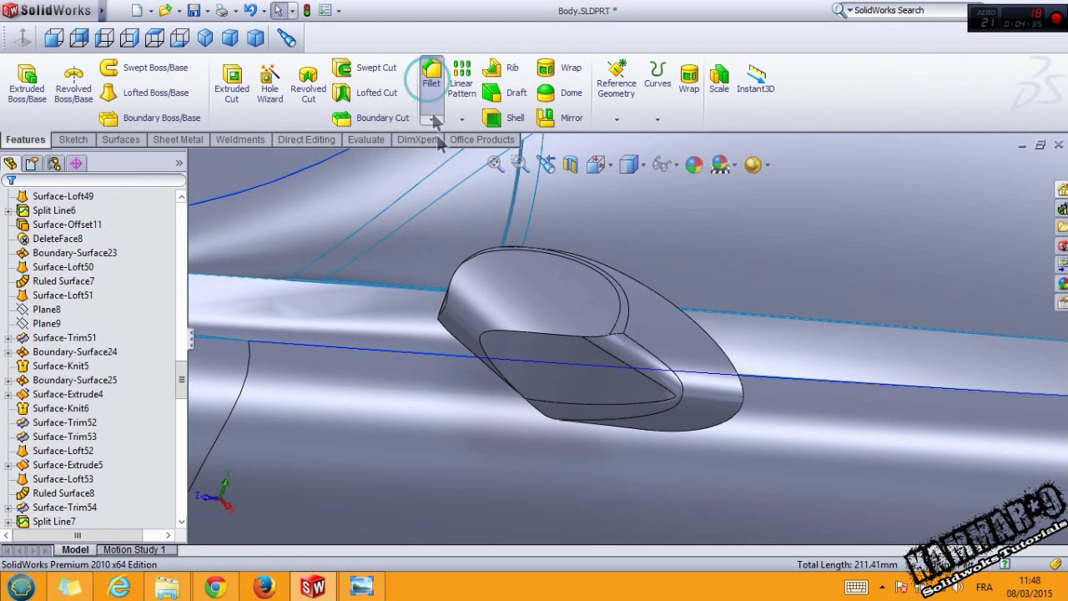
# - Add a second fillet on the next housing edge, trying 15 mm and 10 mm radii
pyautogui.click(431, 79)
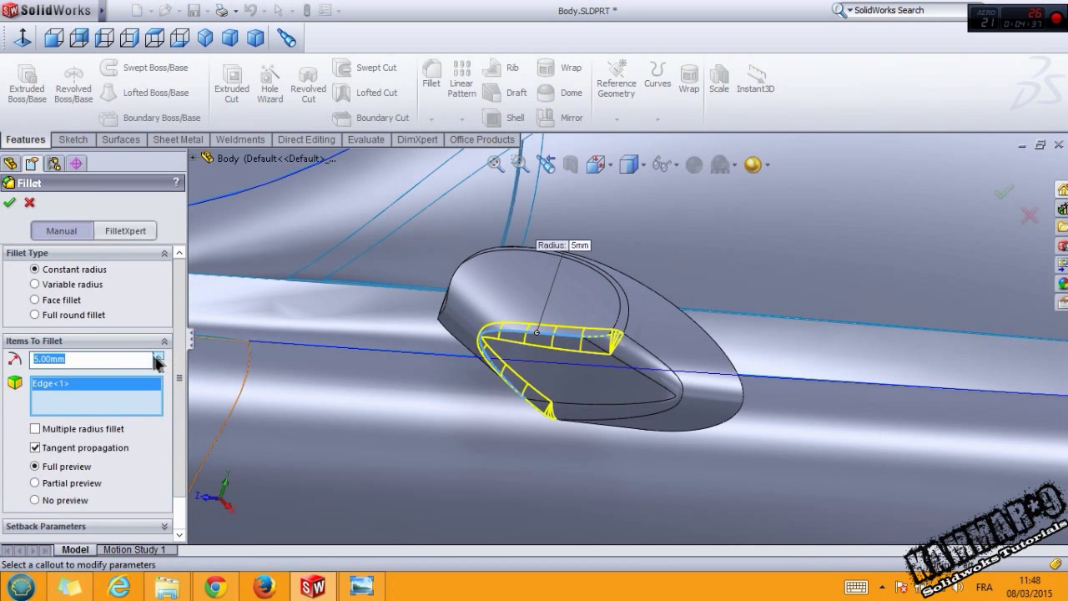
pyautogui.write('15.00mm')
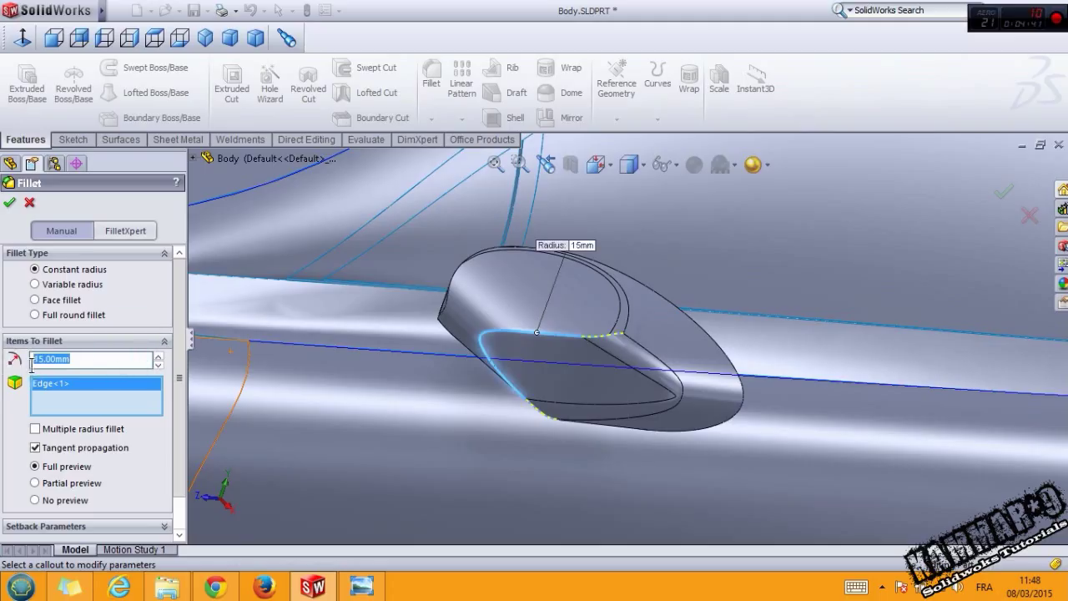
pyautogui.write('10')
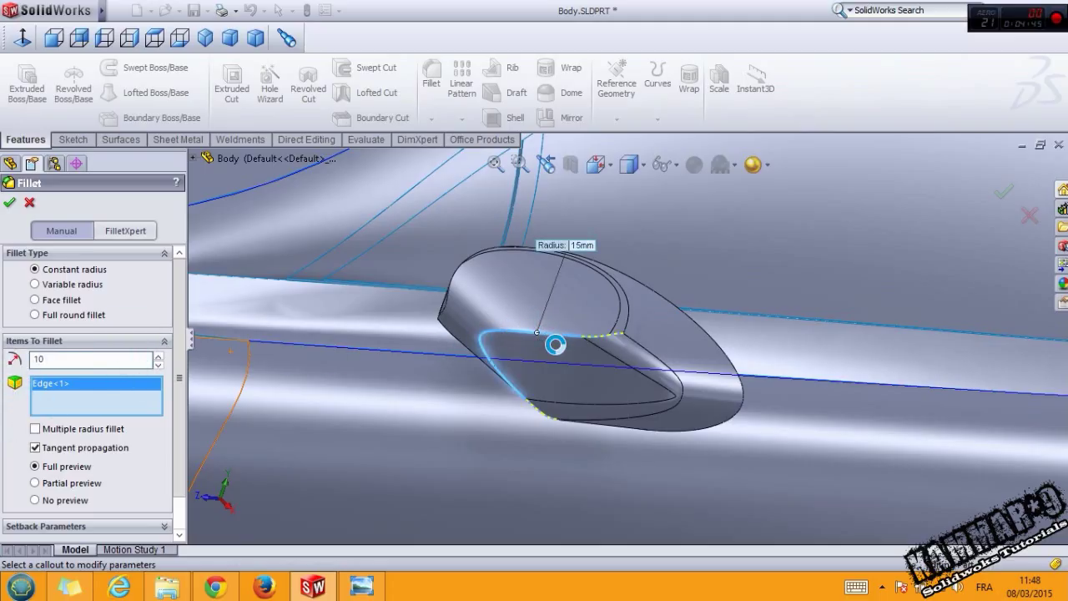
pyautogui.write('10.00mm')
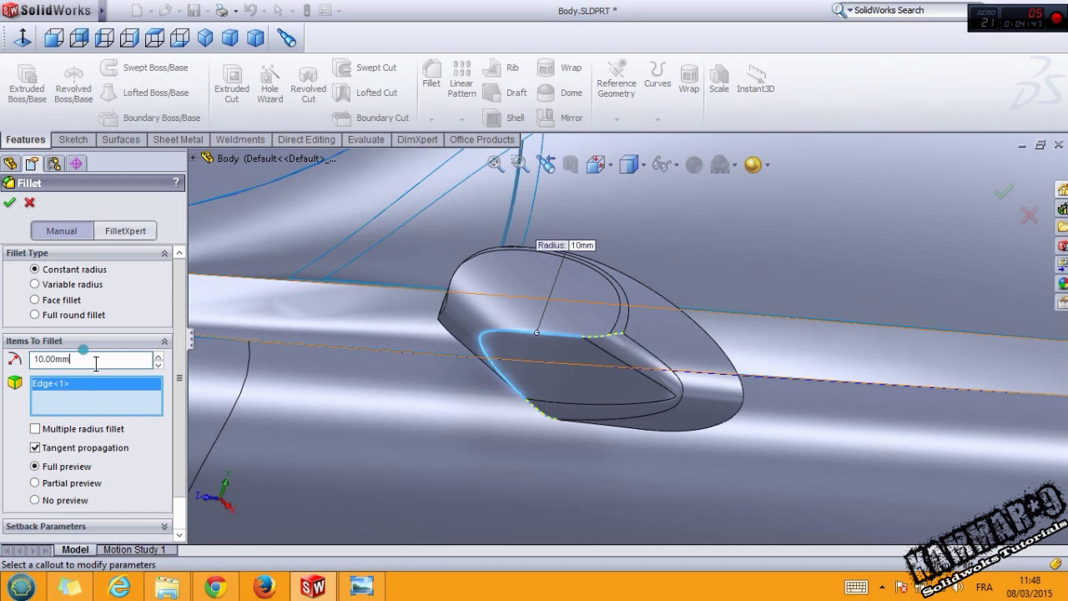
pyautogui.write('5.00mm')
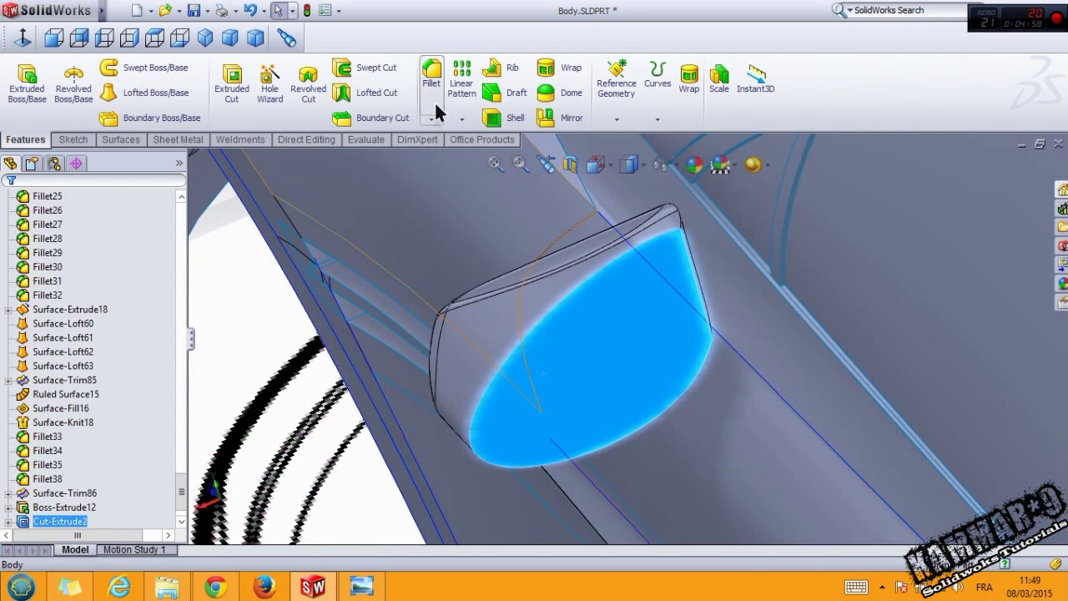
# - Fillet the glass face rim with a 3 mm radius
pyautogui.click(431, 79)
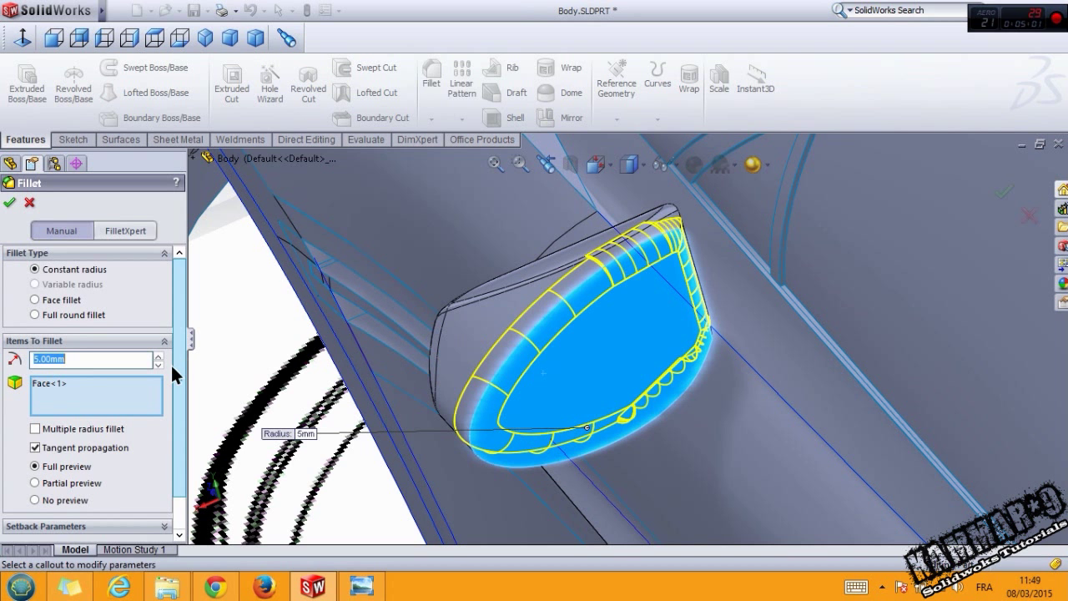
pyautogui.write('3.00mm')
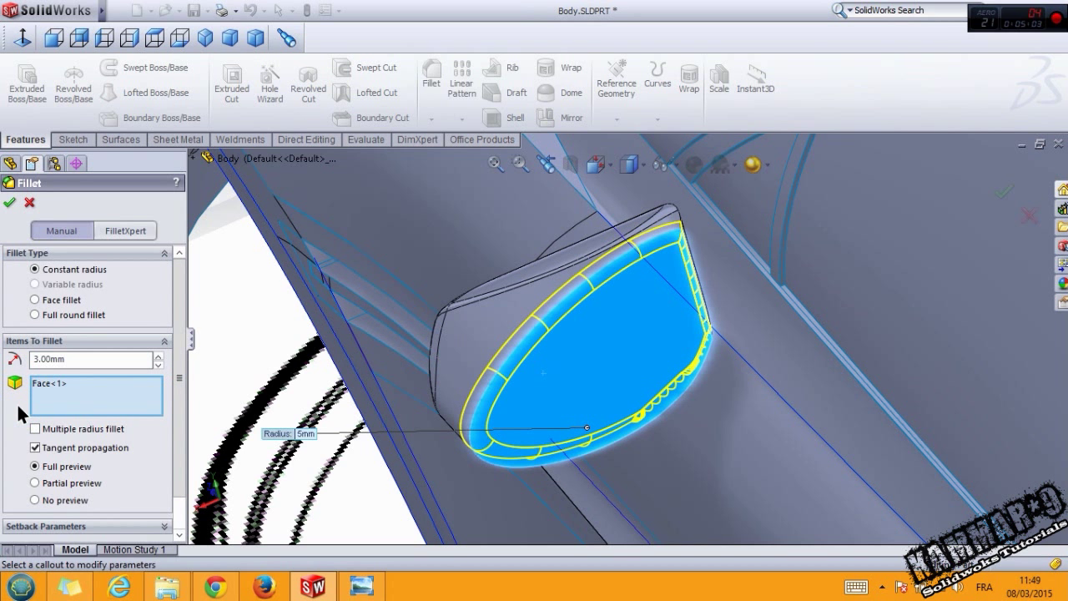
pyautogui.click(9, 203)
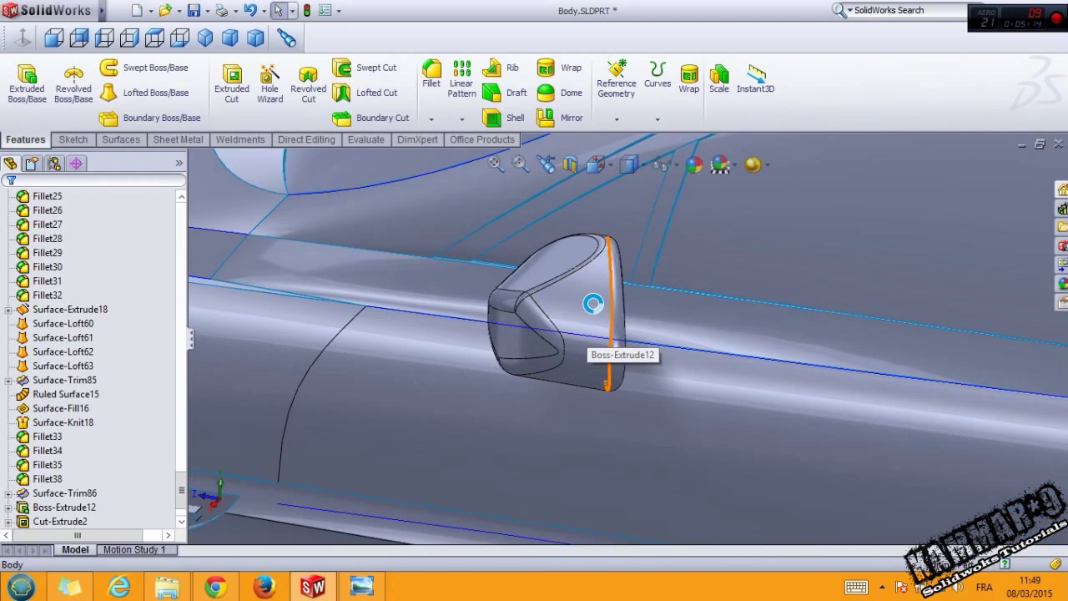
# - From the Top view, open Cut-Extrude2's sketch for editing
pyautogui.click(593, 305)
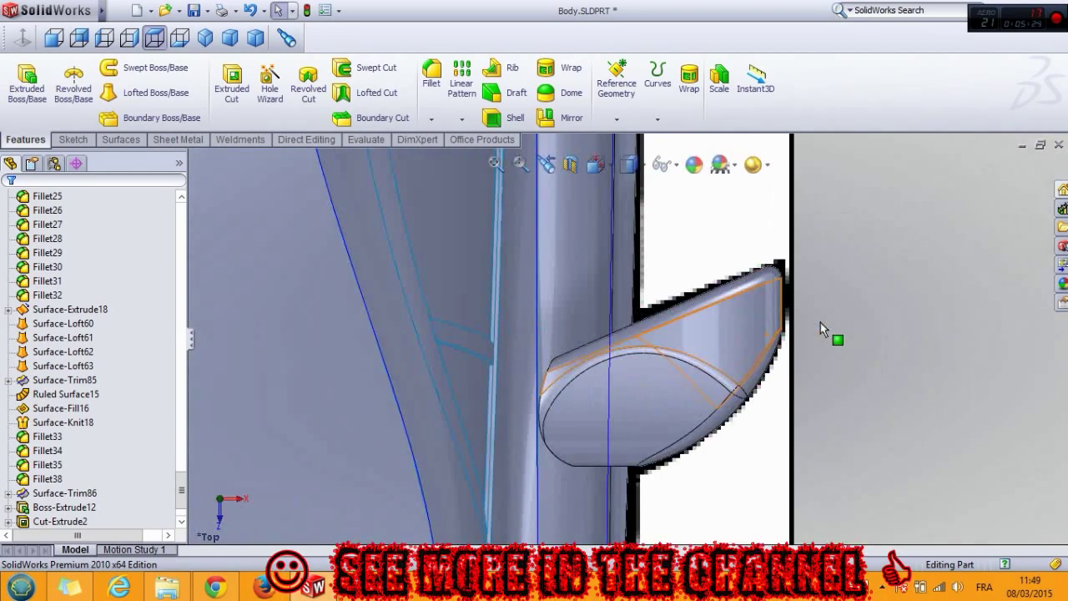
pyautogui.click(64, 451)
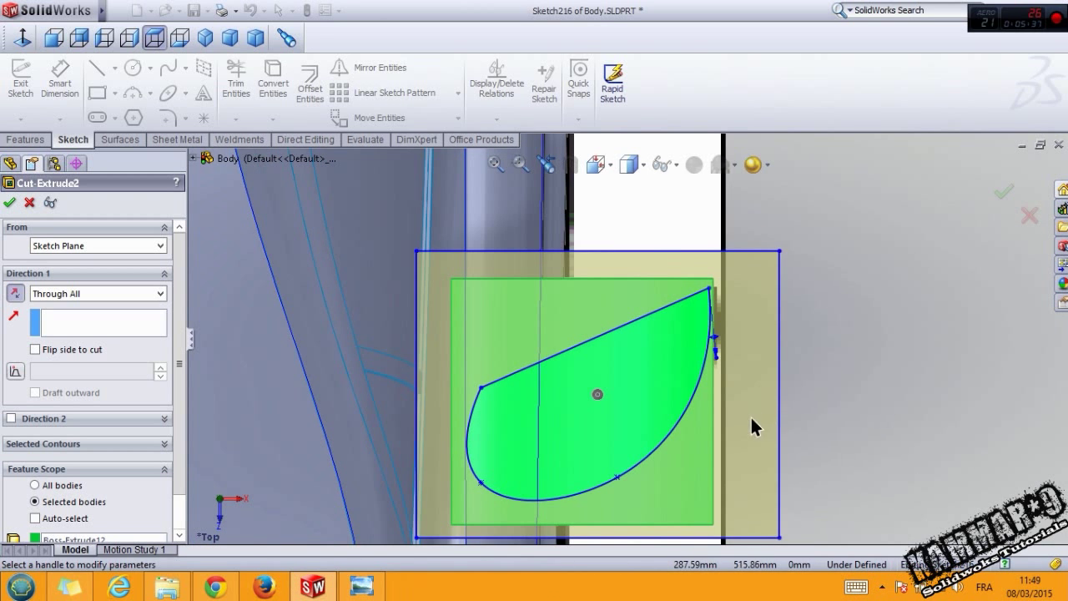
pyautogui.scroll(-3)
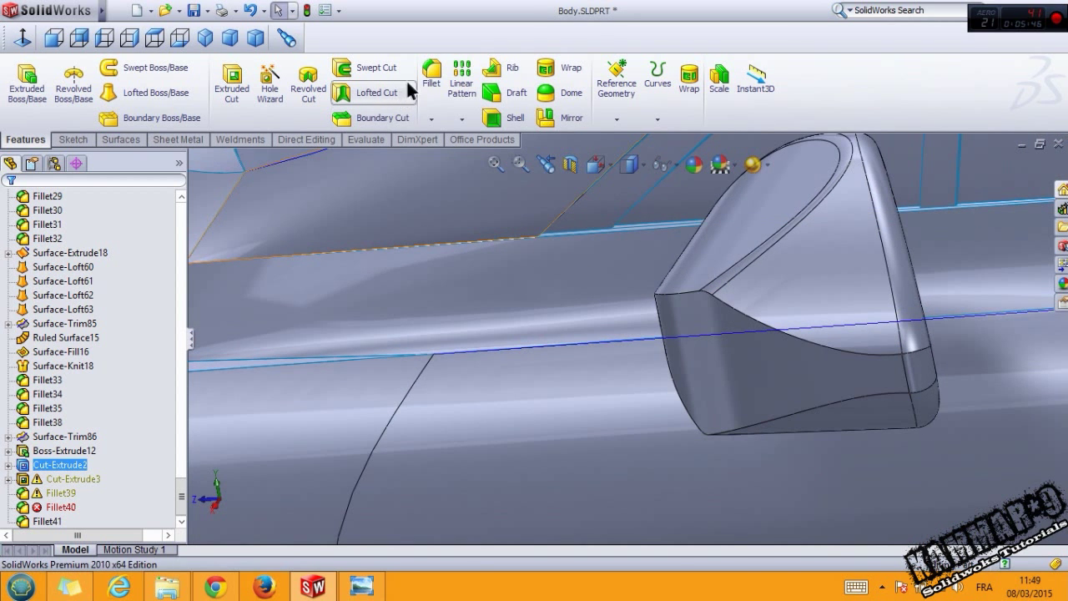
pyautogui.click(432, 79)
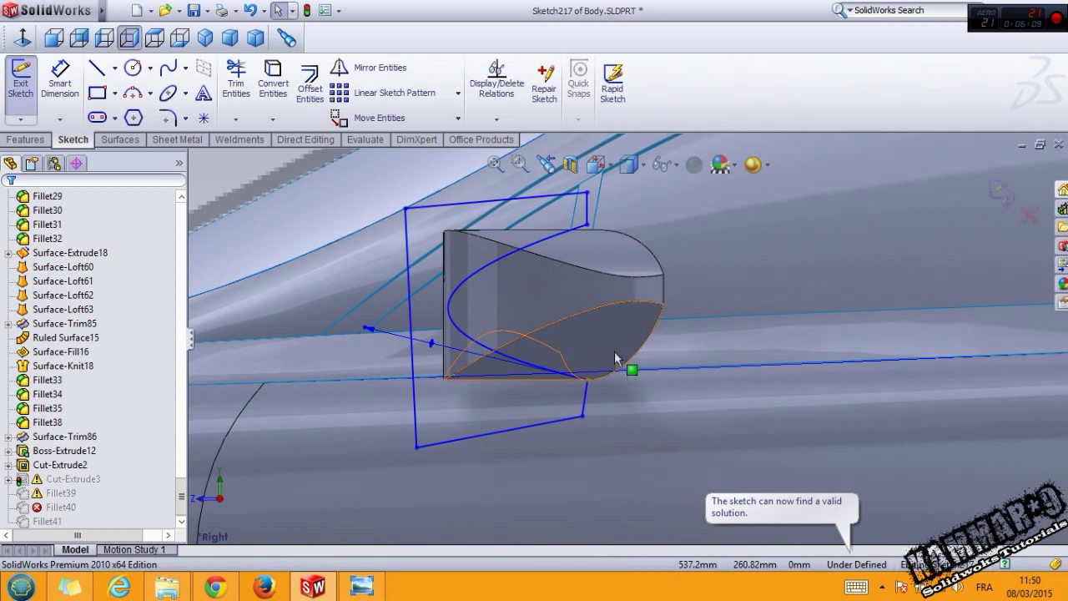
# - Delete the endpoint's Coincident relation and drag it onto the housing's lower corner
pyautogui.click(631, 369)
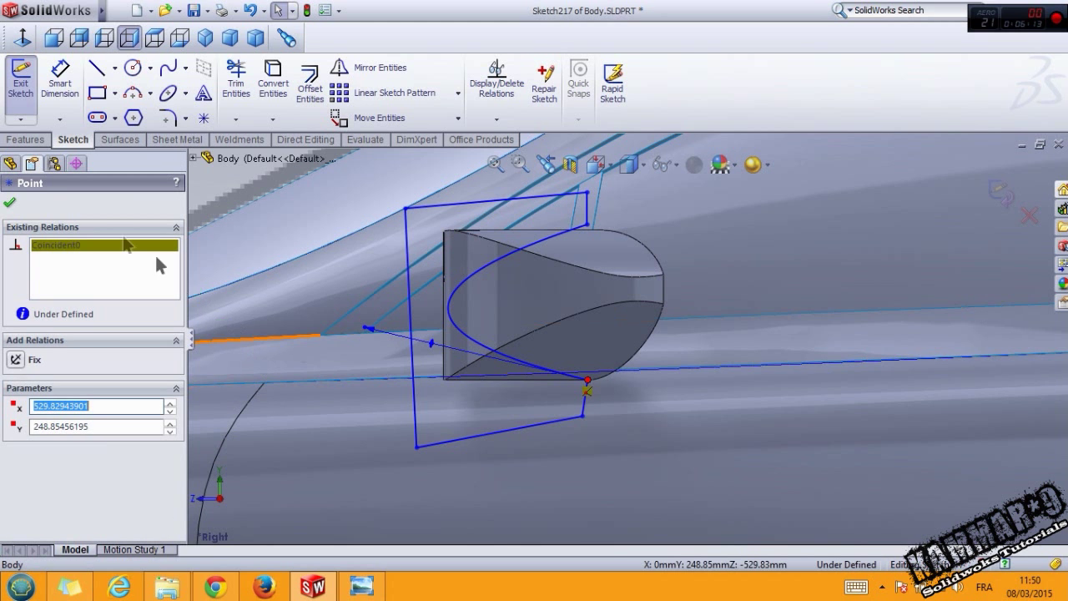
pyautogui.click(56, 245)
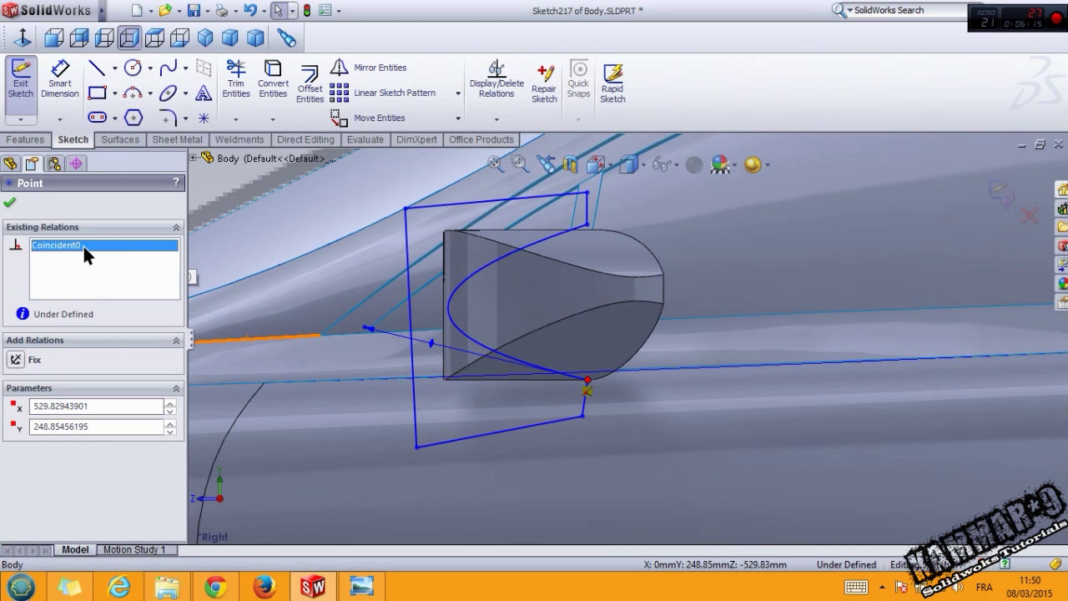
pyautogui.rightClick(56, 245)
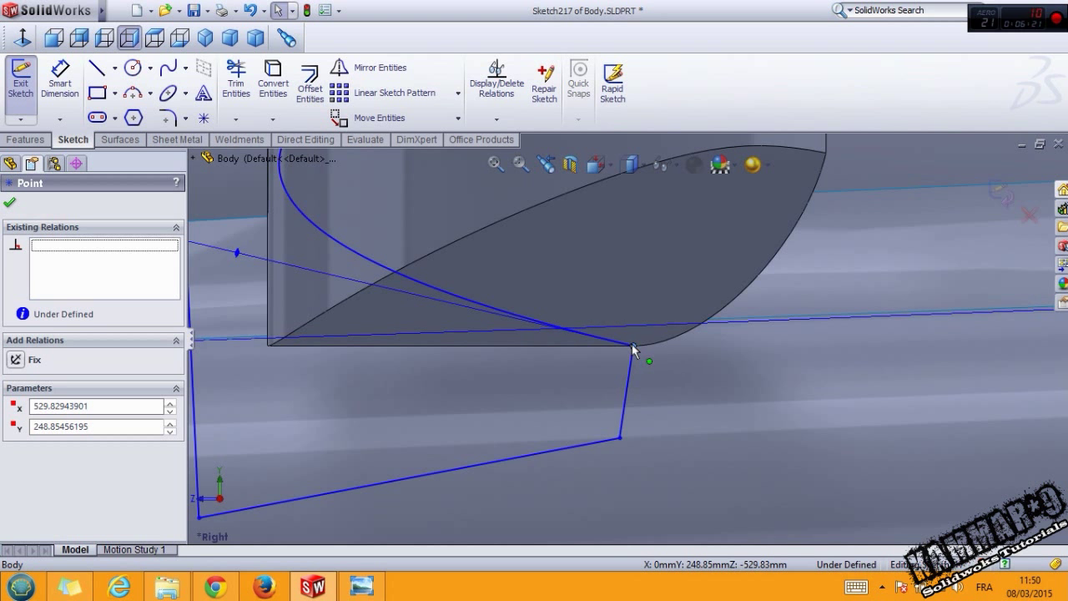
pyautogui.moveTo(634, 348); pyautogui.dragTo(668, 357)
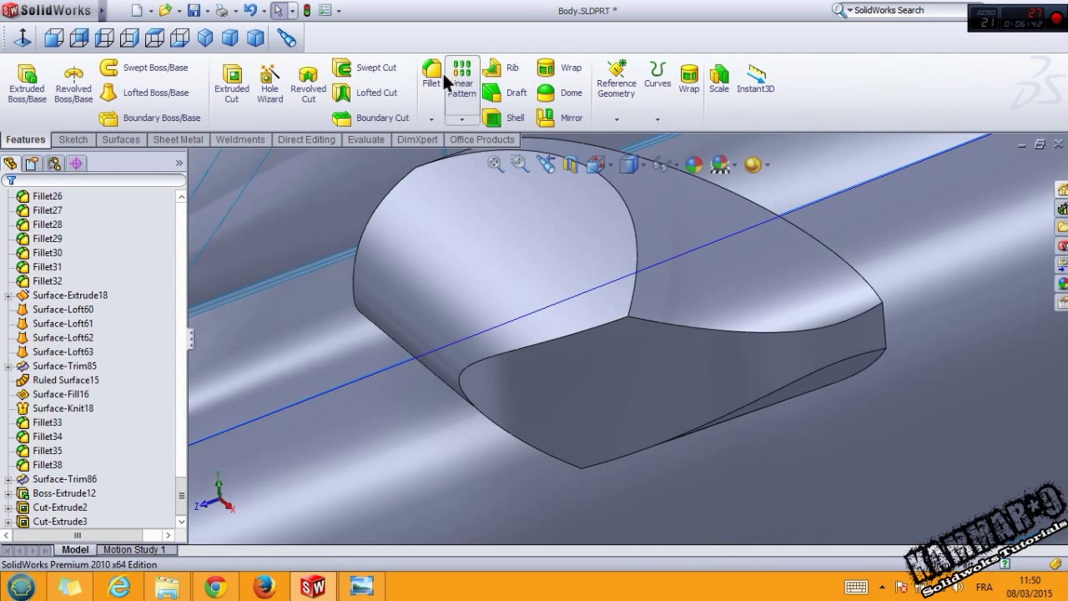
# - Round the housing's curved top edge with a 5 mm fillet and the glass-face rim with 2 mm
pyautogui.click(431, 76)
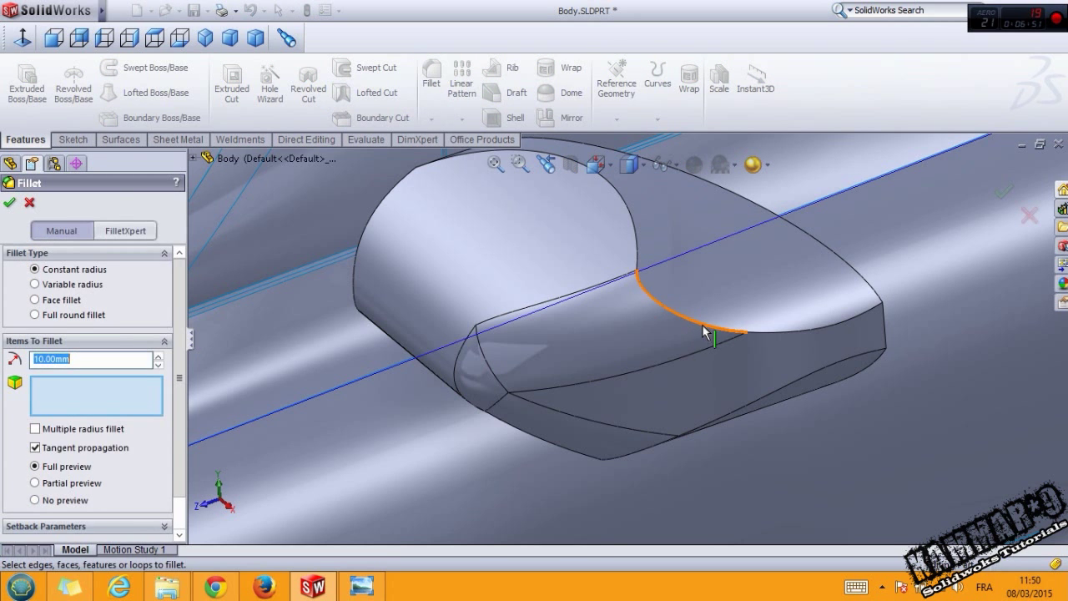
pyautogui.click(705, 329)
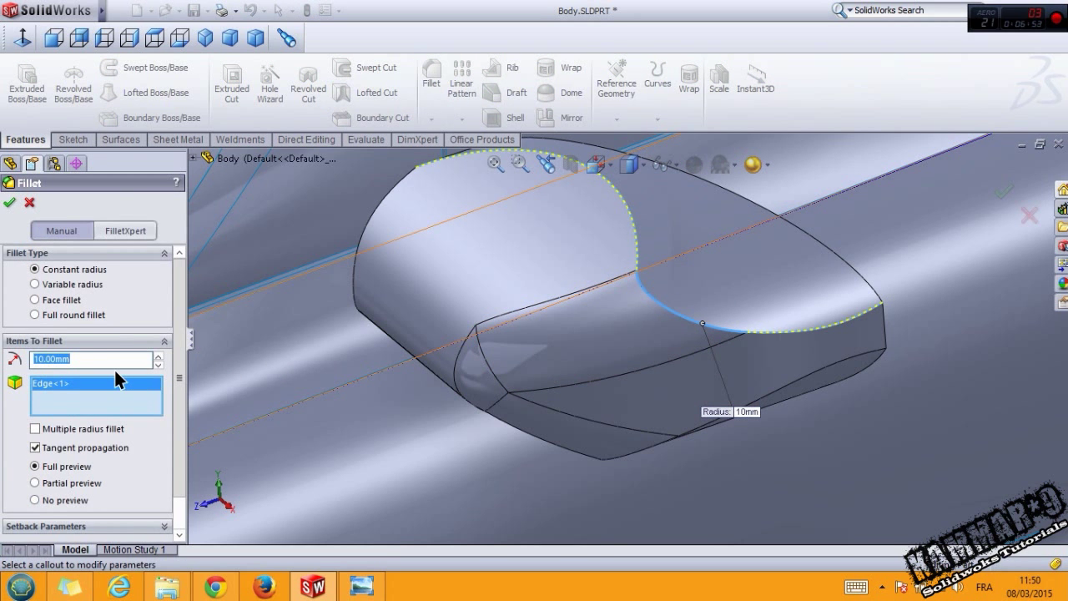
pyautogui.write('5.00mm')
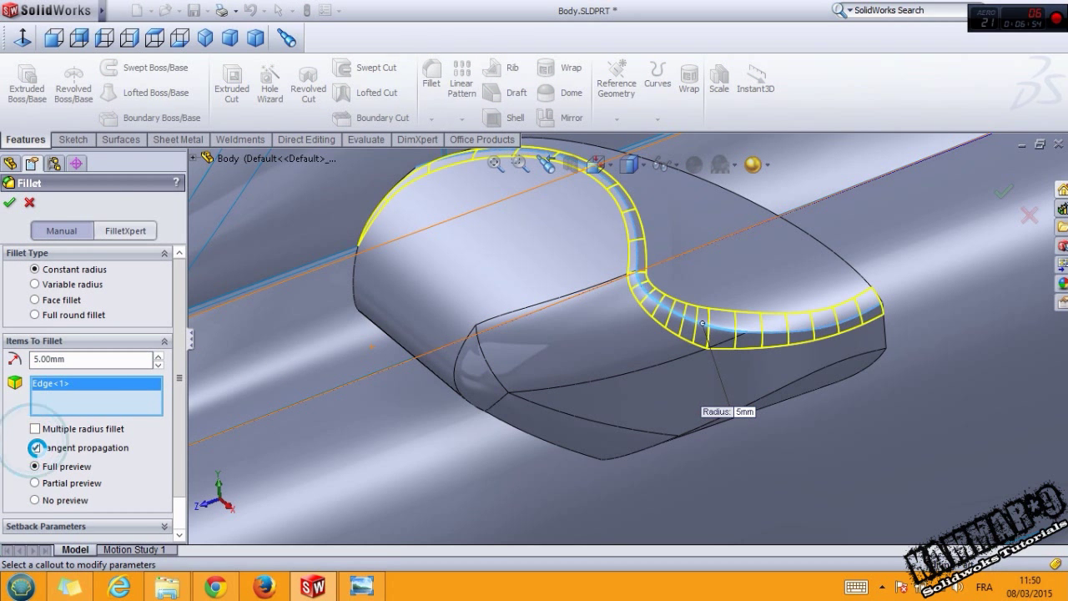
pyautogui.click(35, 448)
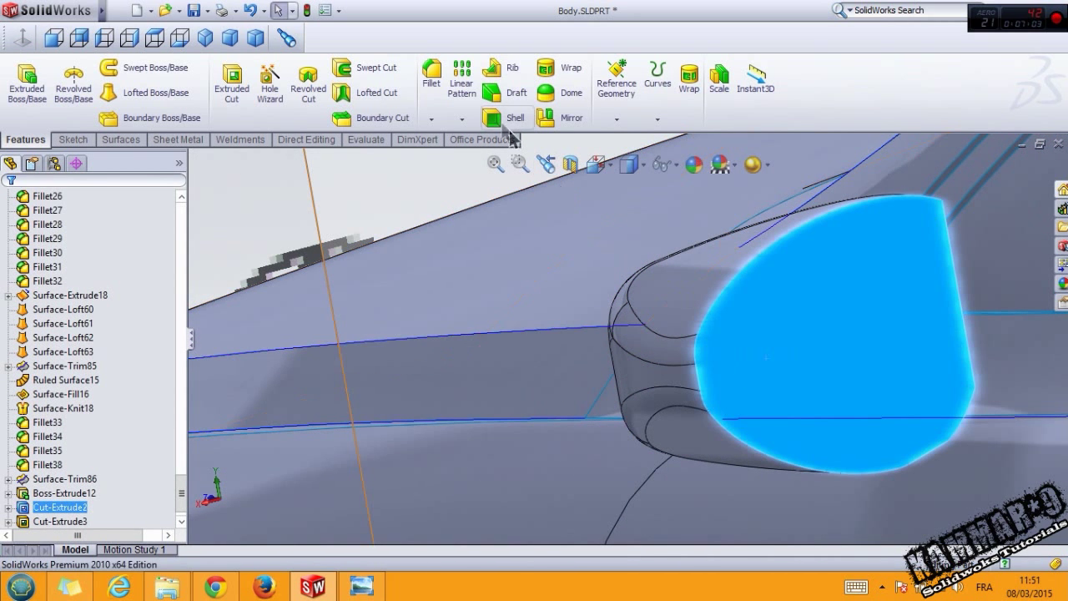
pyautogui.click(432, 75)
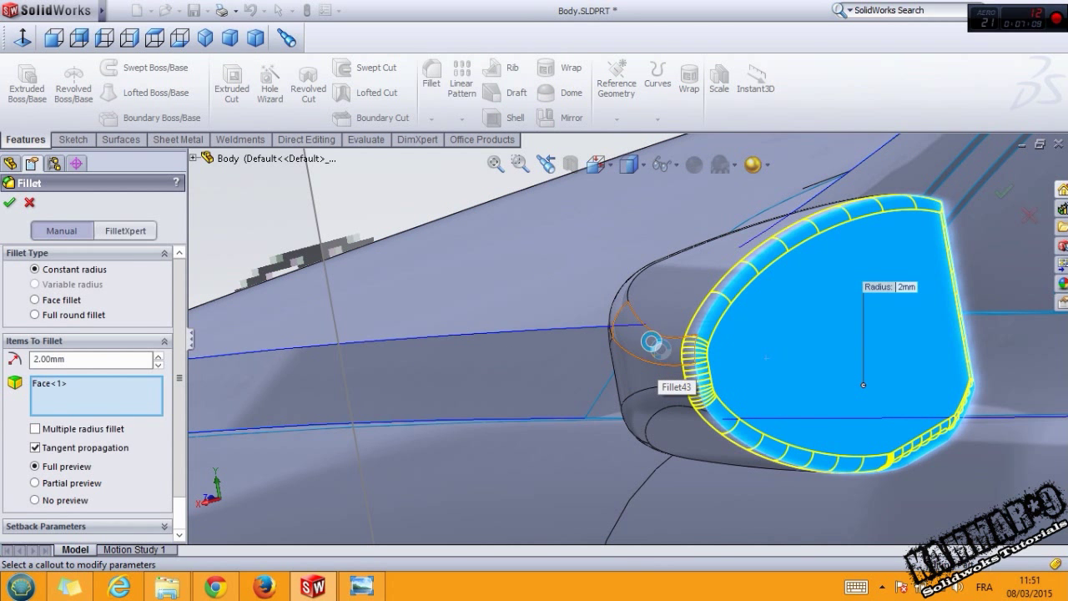
pyautogui.click(9, 202)
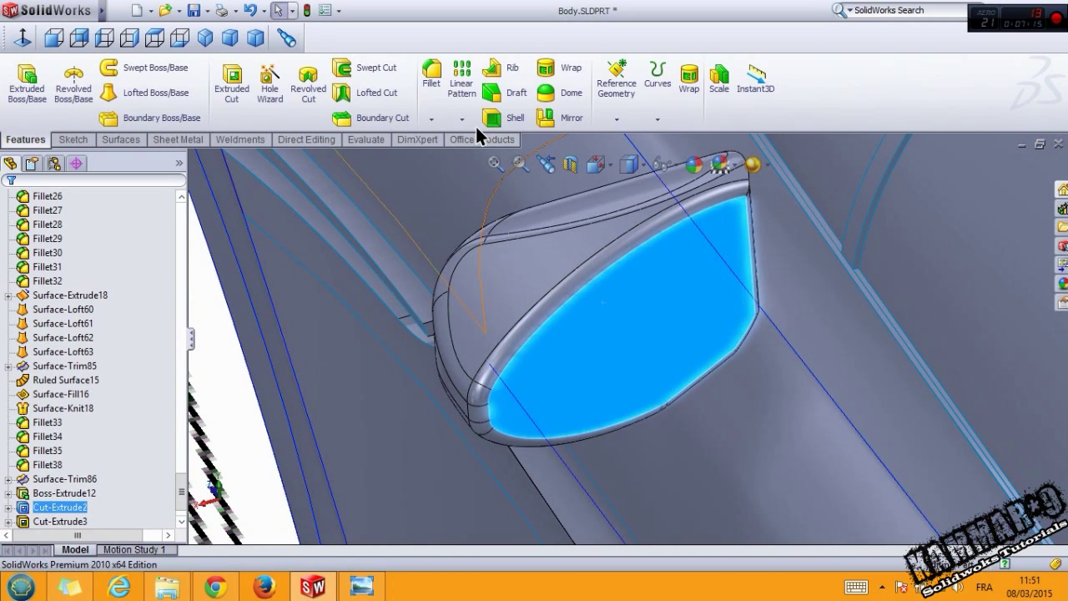
pyautogui.moveTo(73, 140)
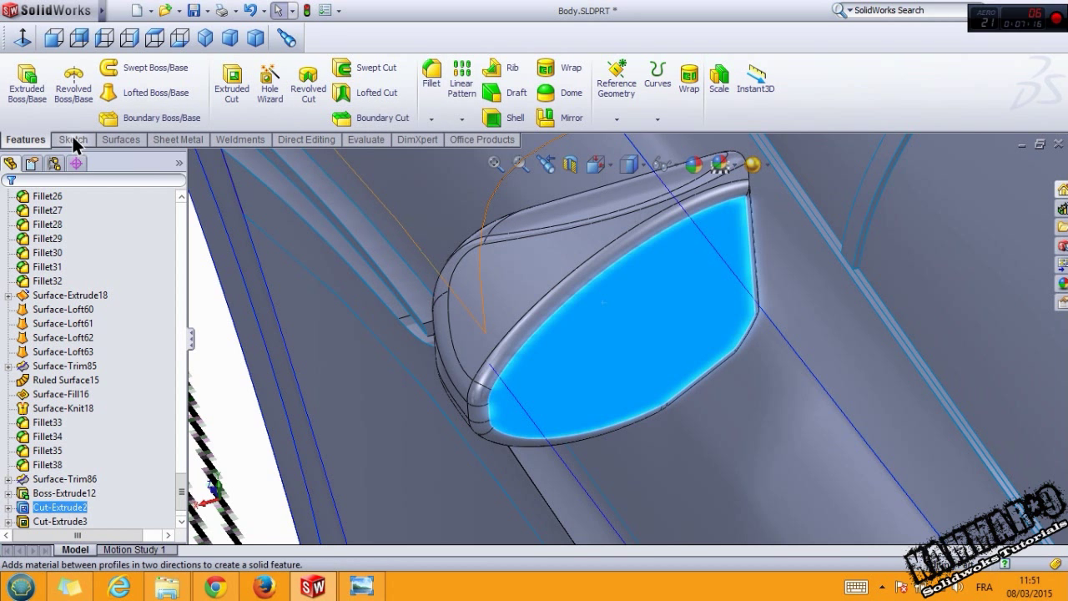
# - Sketch on the glass face and offset its outline inward
pyautogui.click(72, 140)
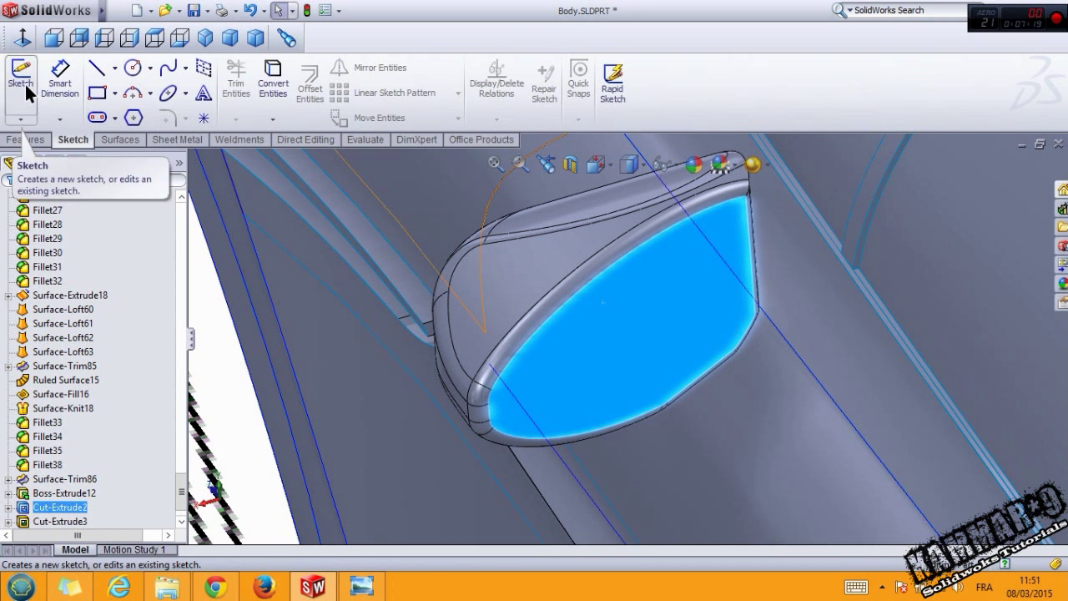
pyautogui.click(20, 79)
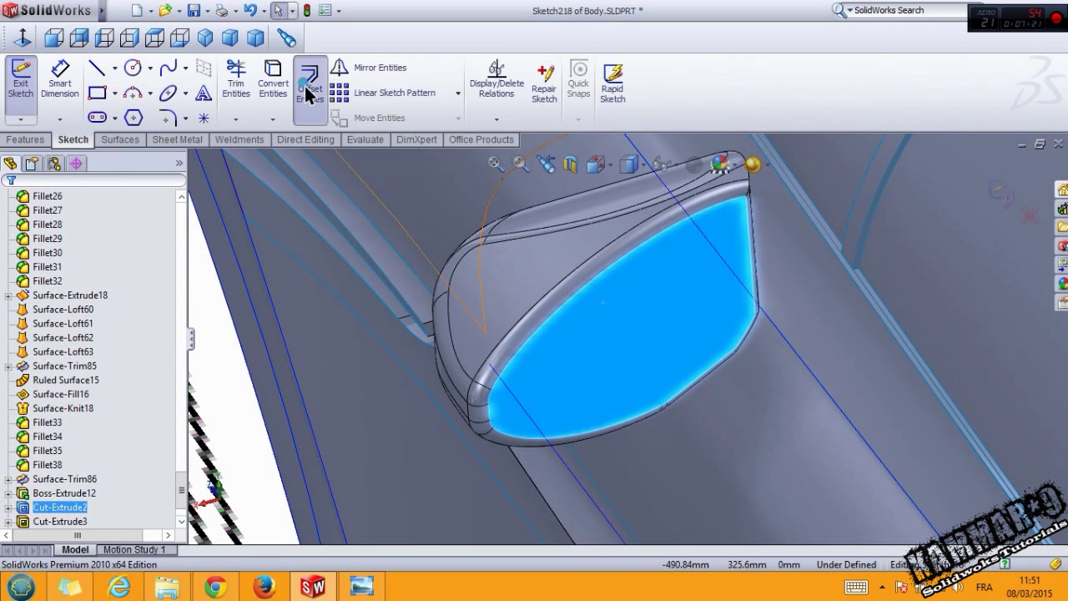
pyautogui.click(309, 79)
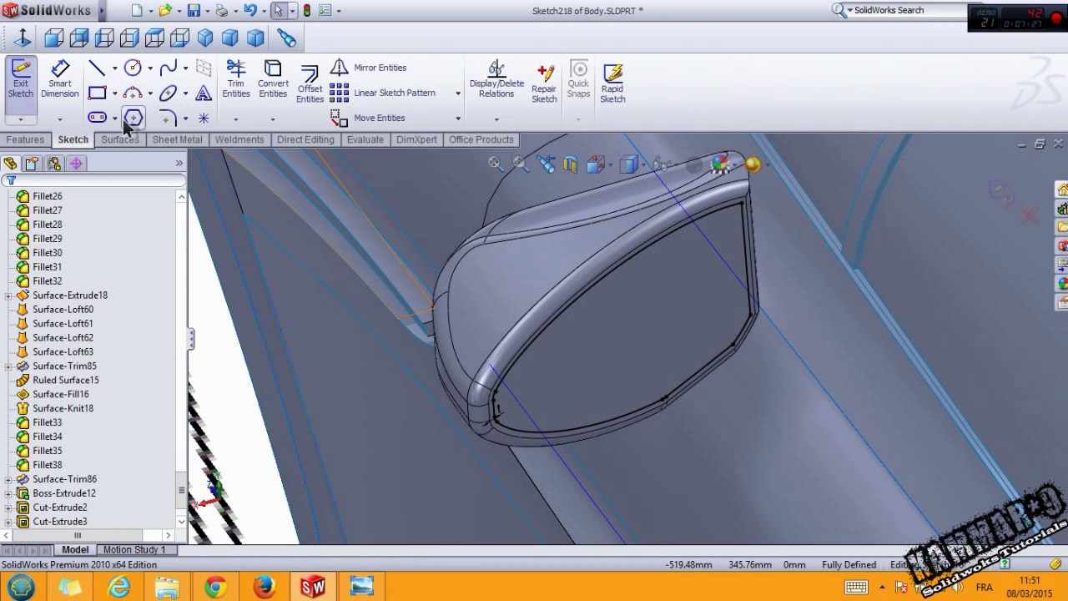
# - Cut-extrude the offset outline to a blind depth of 1.00 mm
pyautogui.click(25, 139)
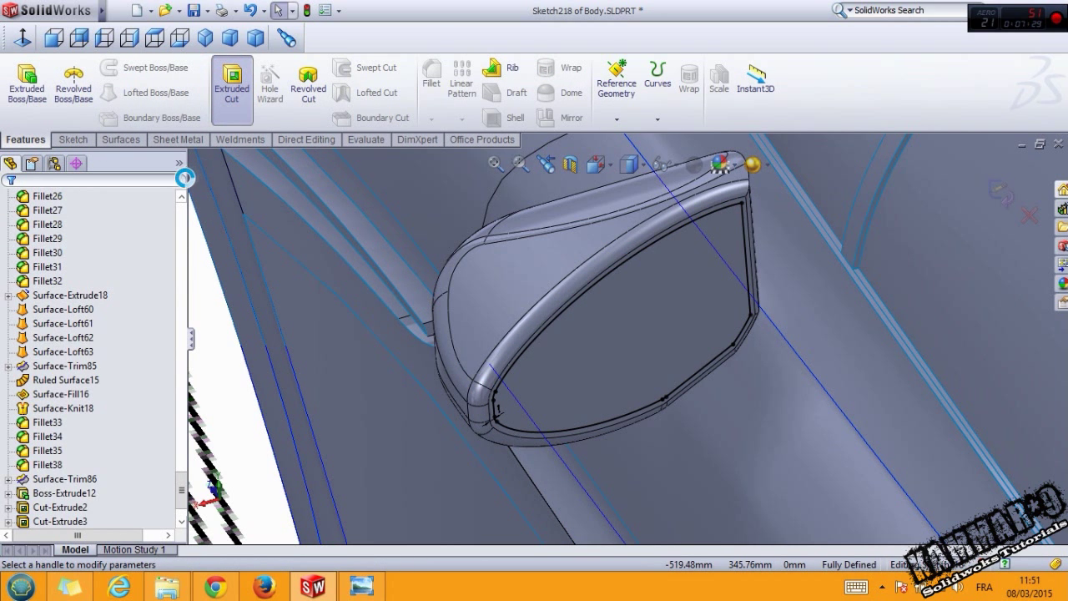
pyautogui.click(231, 82)
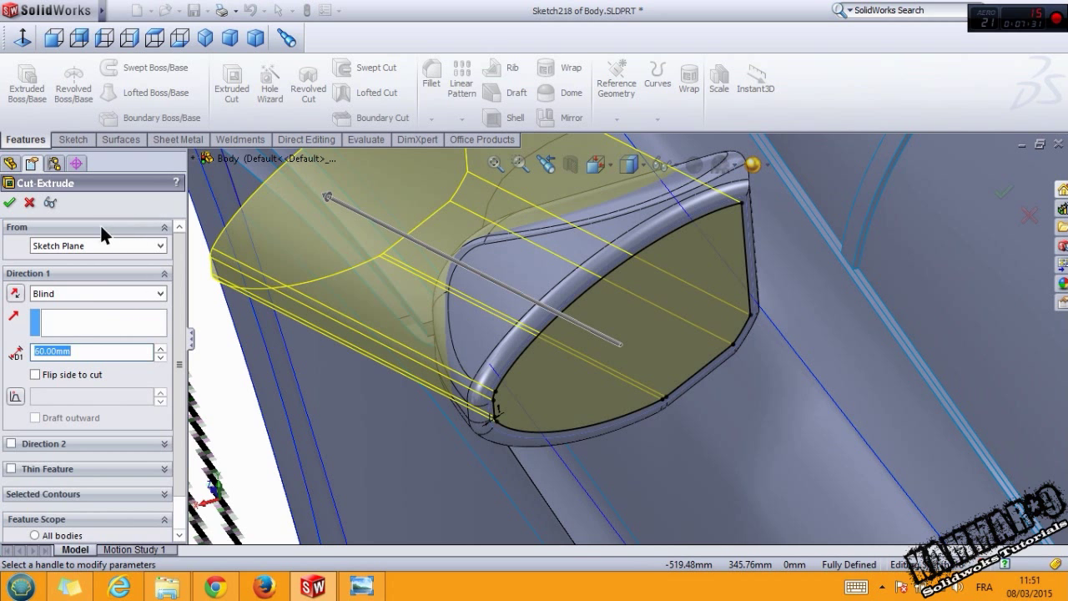
pyautogui.write('2.00mm')
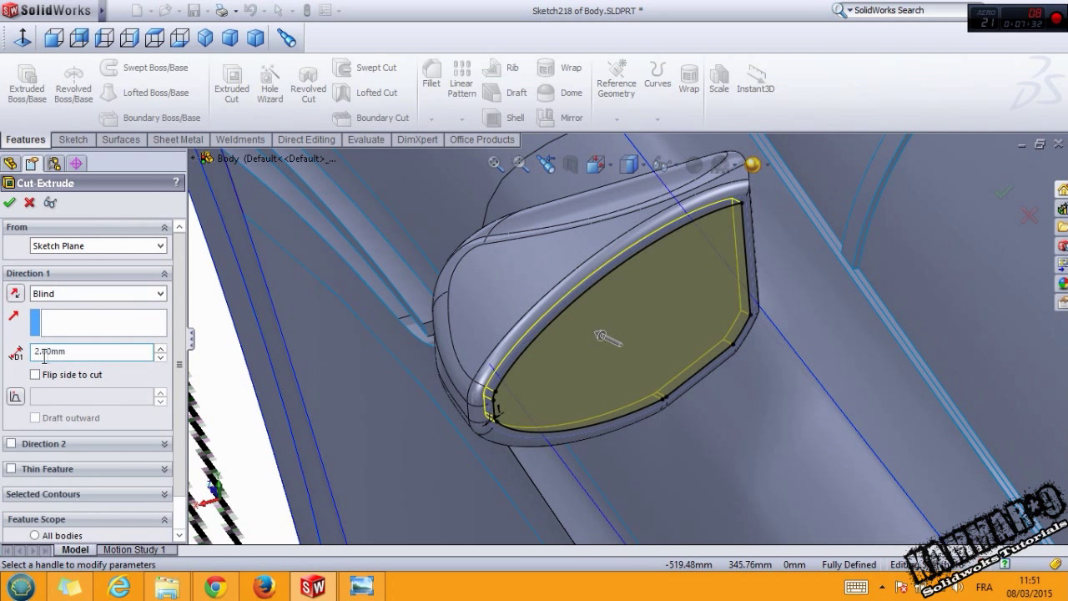
pyautogui.write('1.00mm')
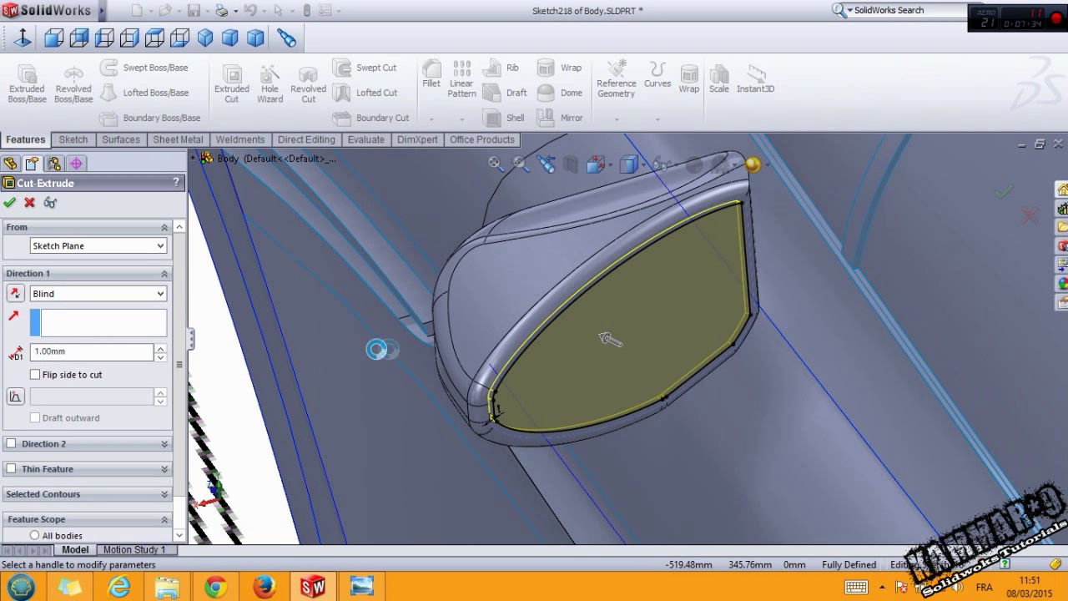
pyautogui.click(9, 202)
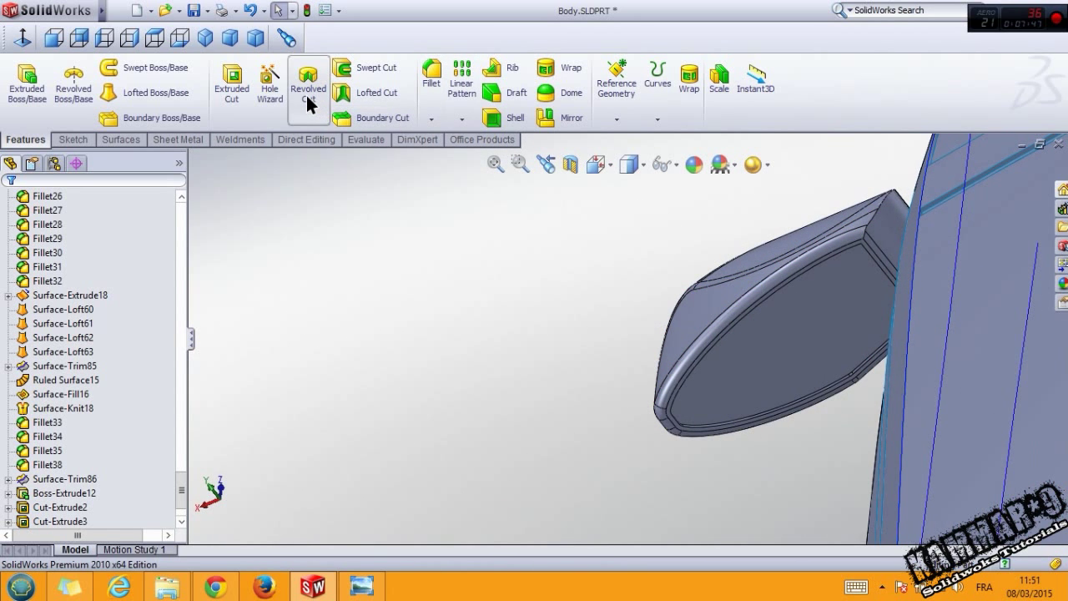
# - Delete the housing's end face with Delete Face and pick a plane for a new sketch
pyautogui.click(121, 139)
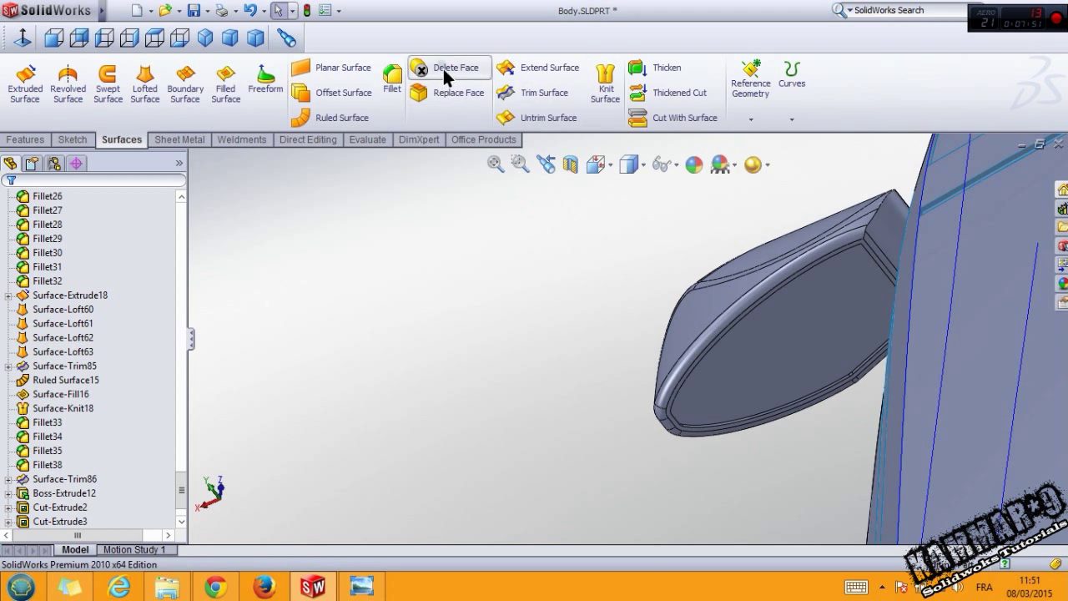
pyautogui.click(455, 68)
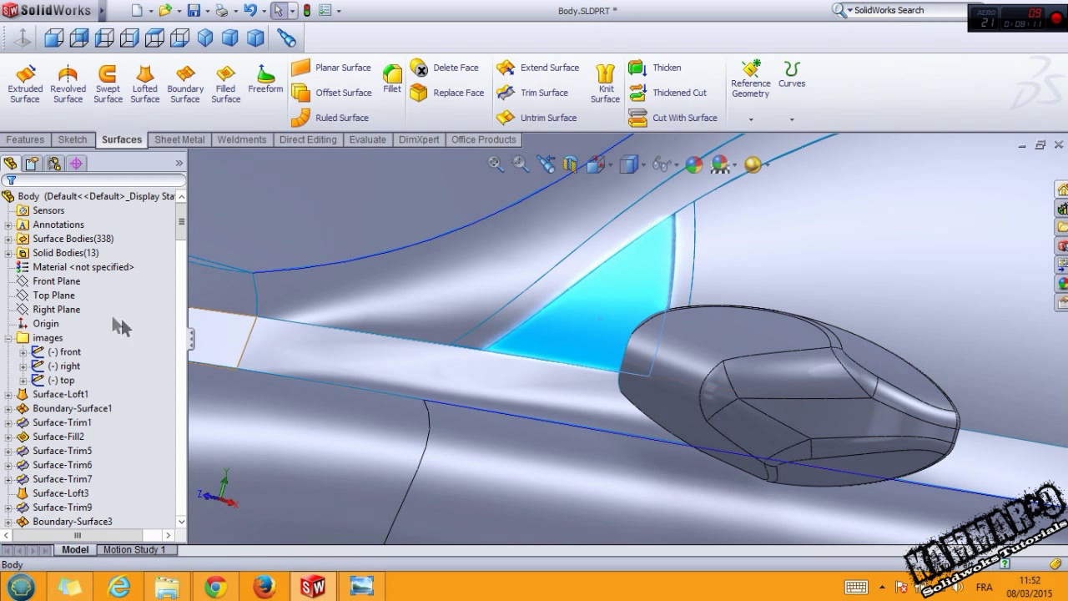
pyautogui.click(54, 295)
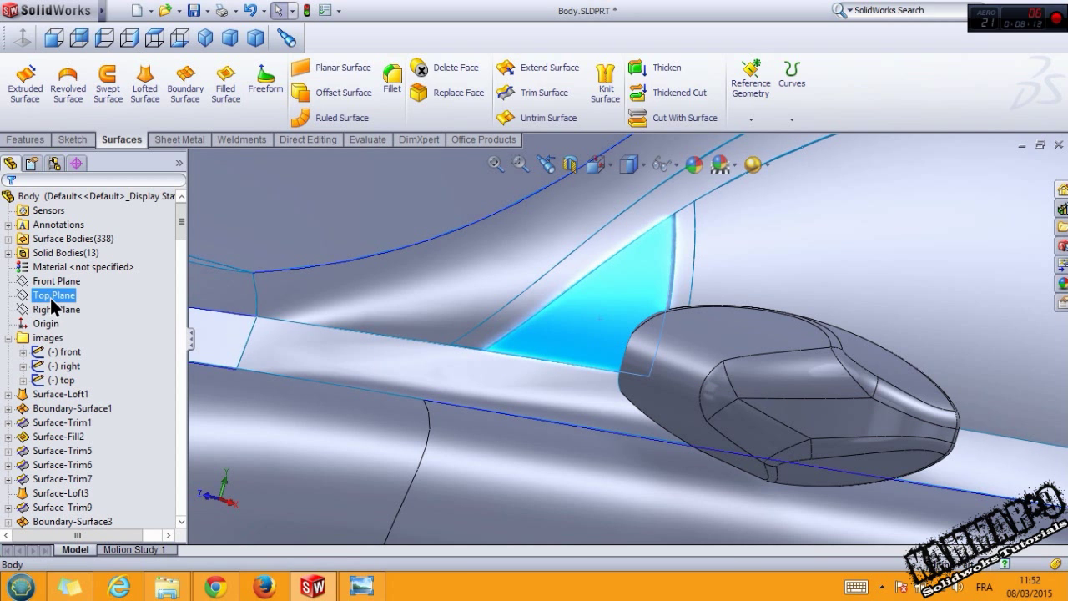
pyautogui.click(57, 309)
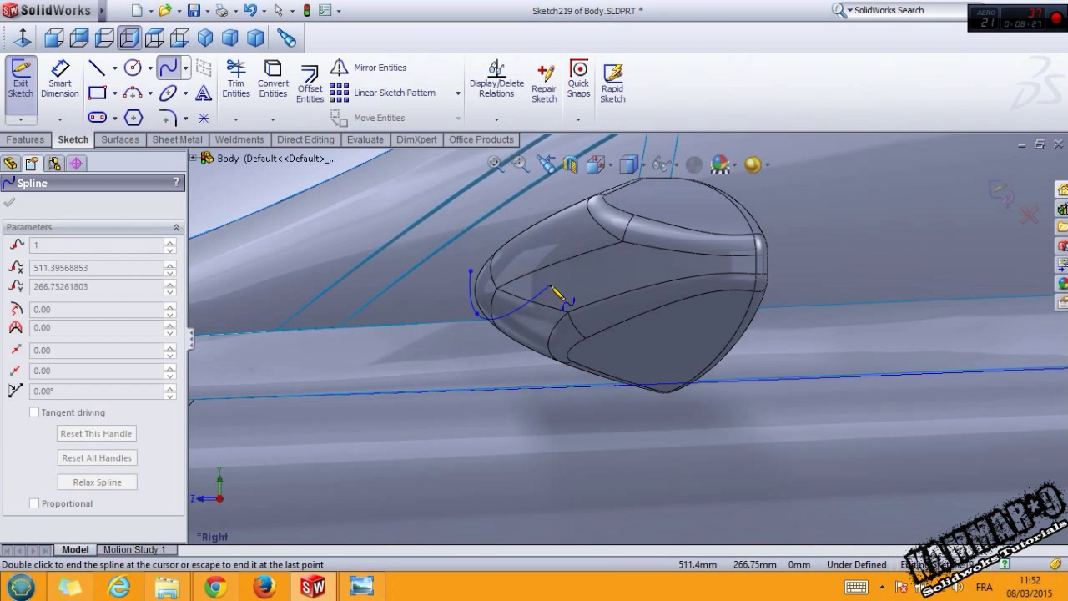
# - Draw an oval spline on the Right Plane and trim that region out of the body surface
pyautogui.moveTo(559, 296); pyautogui.dragTo(505, 292)
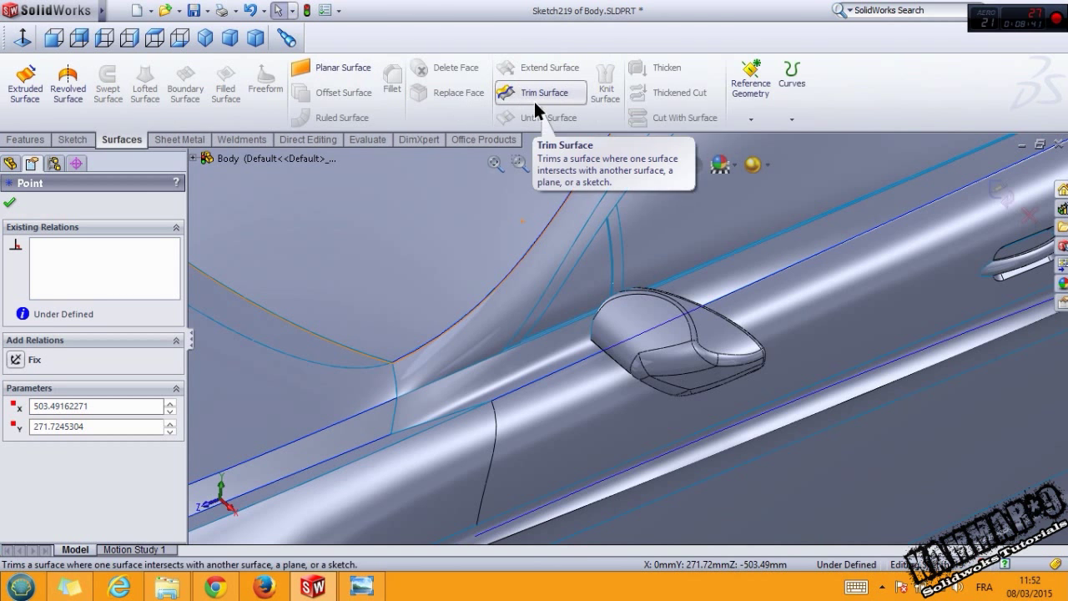
pyautogui.click(540, 92)
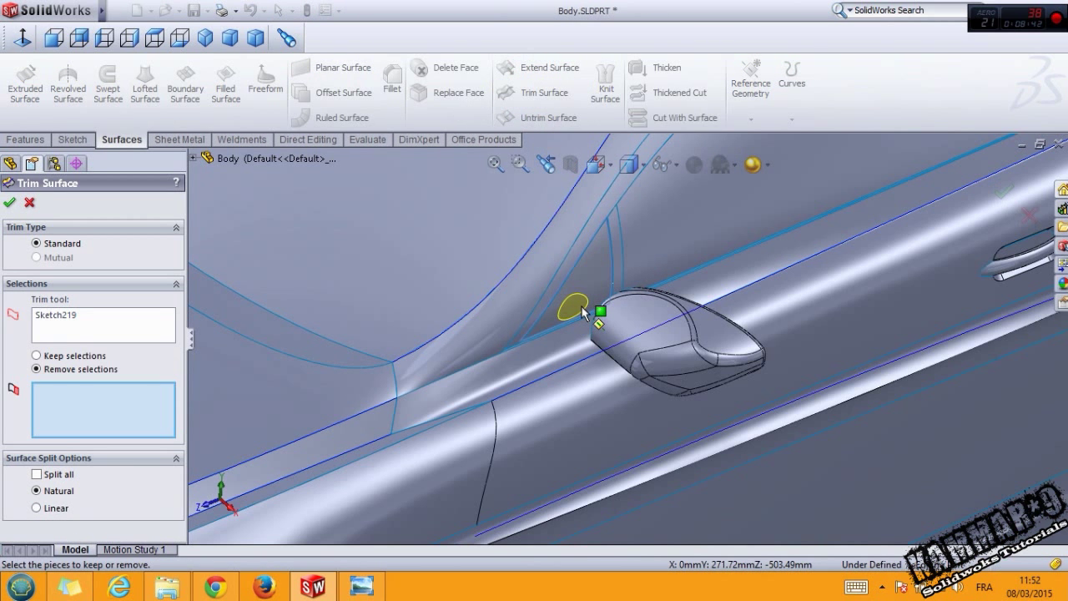
pyautogui.click(10, 203)
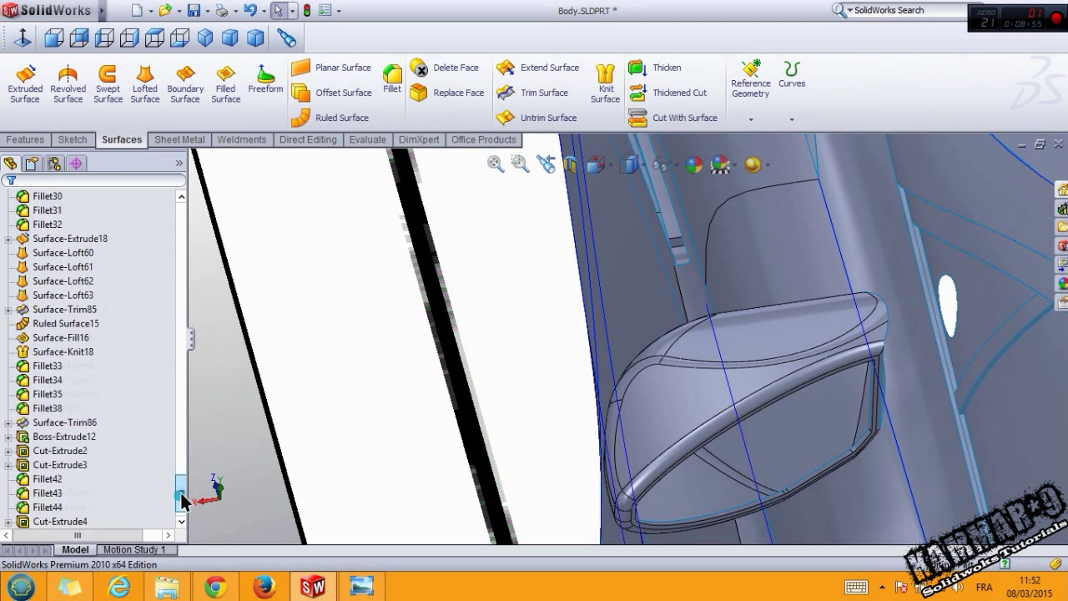
pyautogui.click(73, 139)
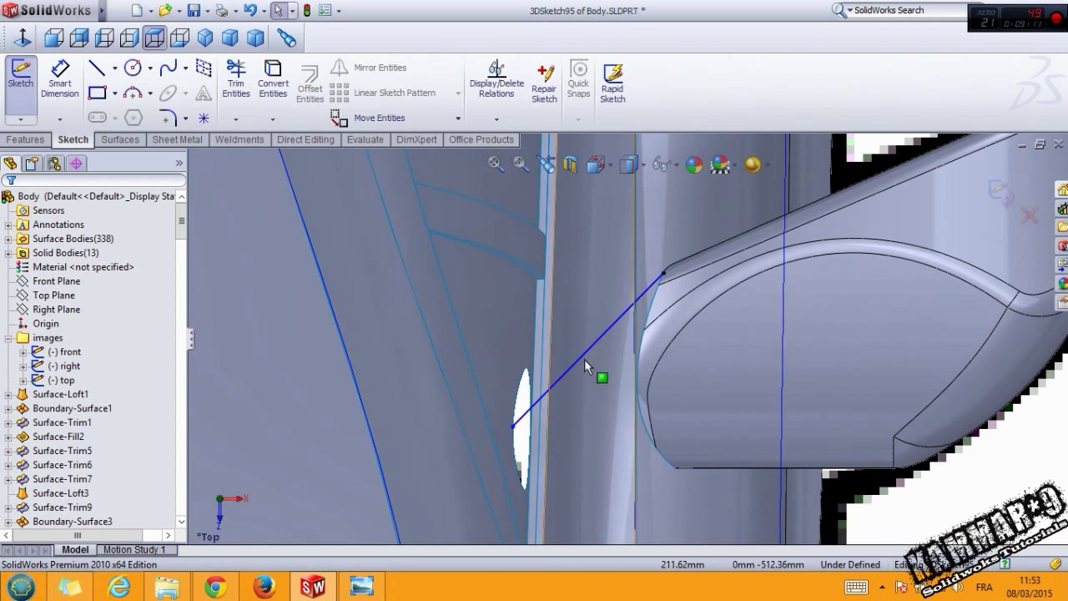
# - Draw a 3D spline from the body opening's edge to the housing corner
pyautogui.click(663, 268)
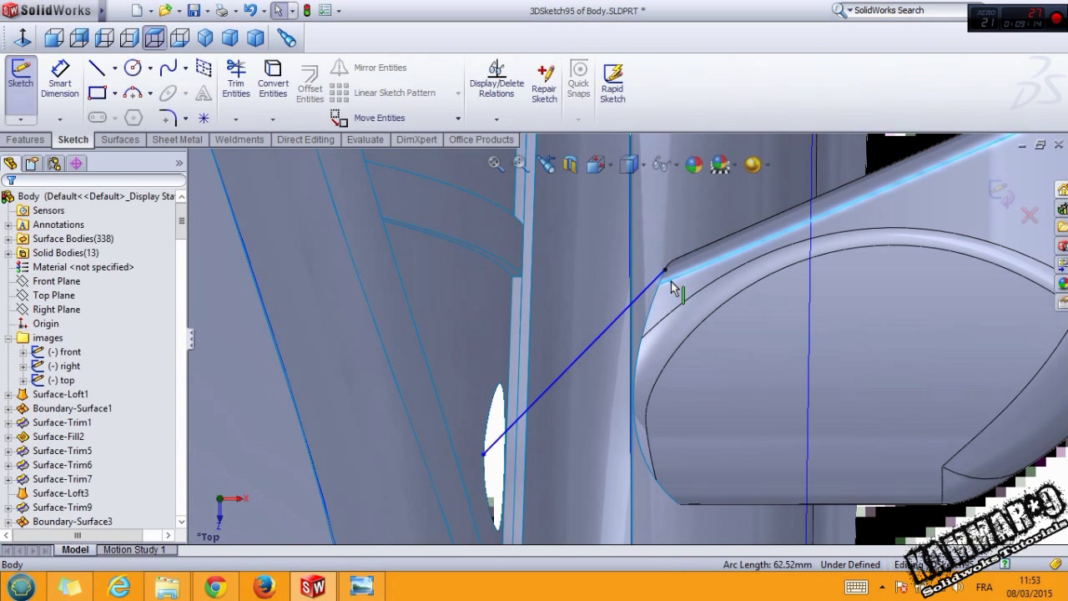
pyautogui.click(665, 274)
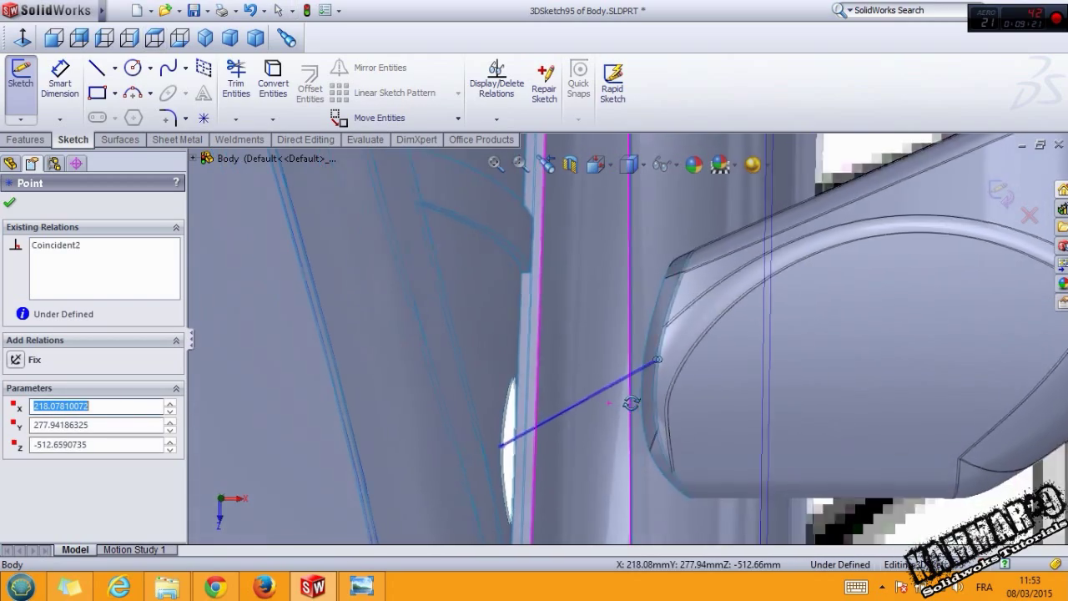
pyautogui.click(54, 37)
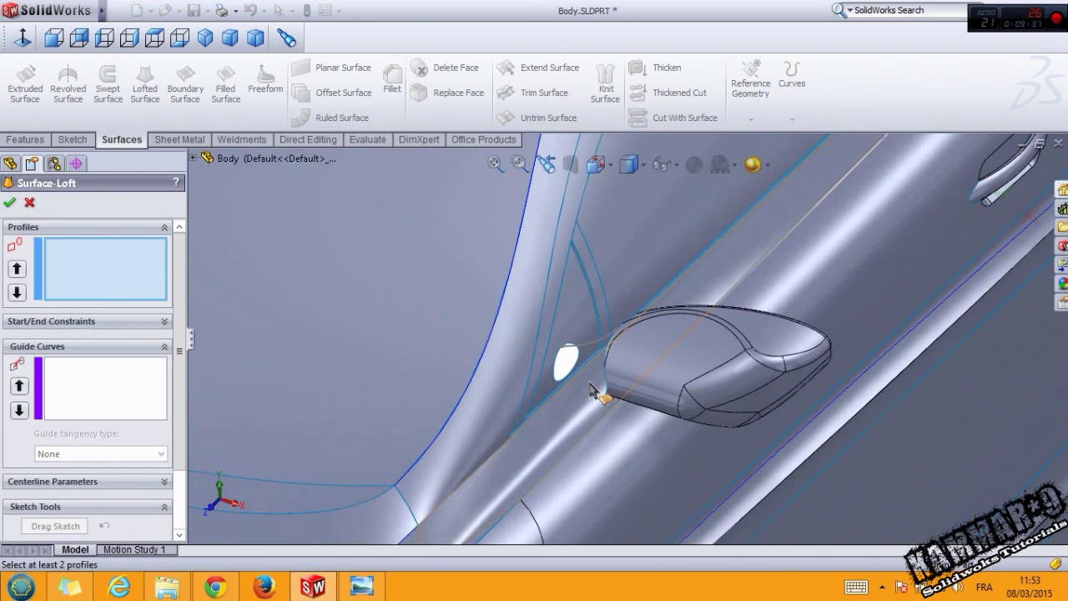
# - Loft from the housing's open edge to the opening loop using 3DSketch95 as the guide
pyautogui.click(561, 342)
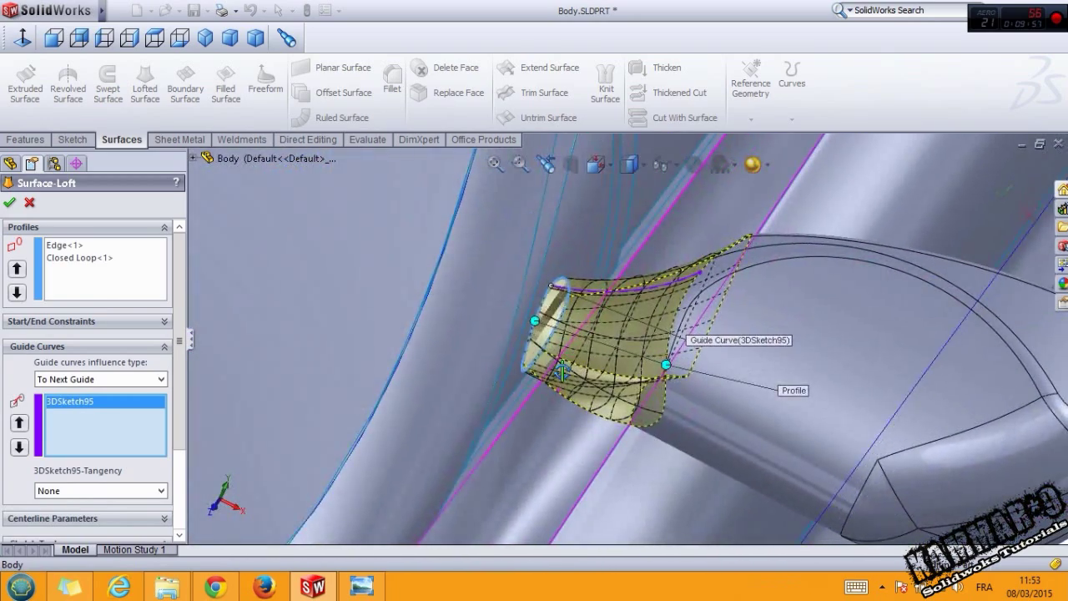
pyautogui.click(9, 203)
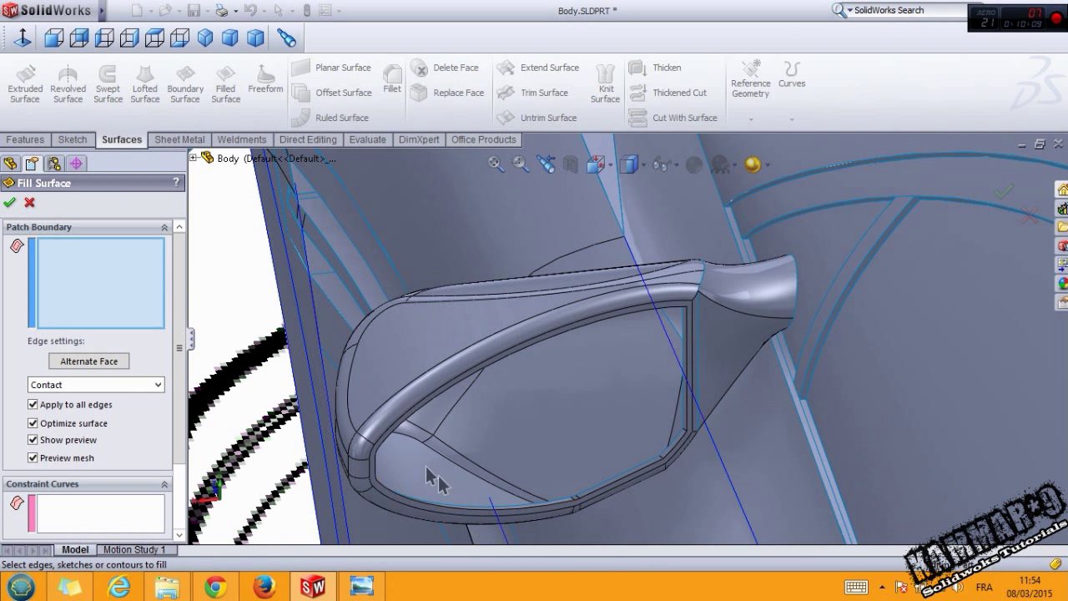
# - Patch the glass recess with a Filled Surface bounded by its six inner edges
pyautogui.click(584, 467)
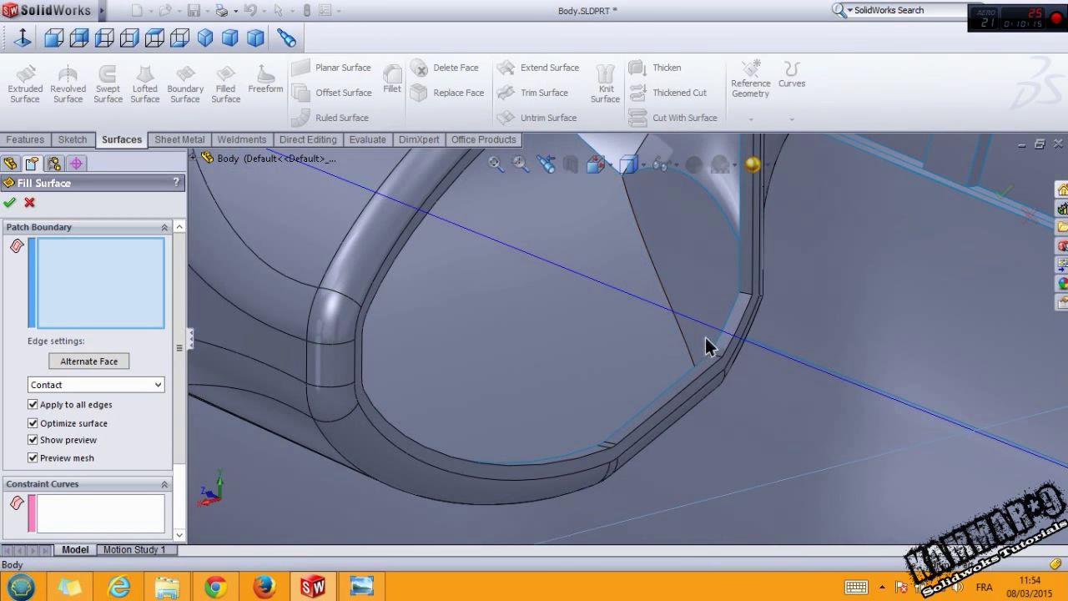
pyautogui.rightClick(708, 344)
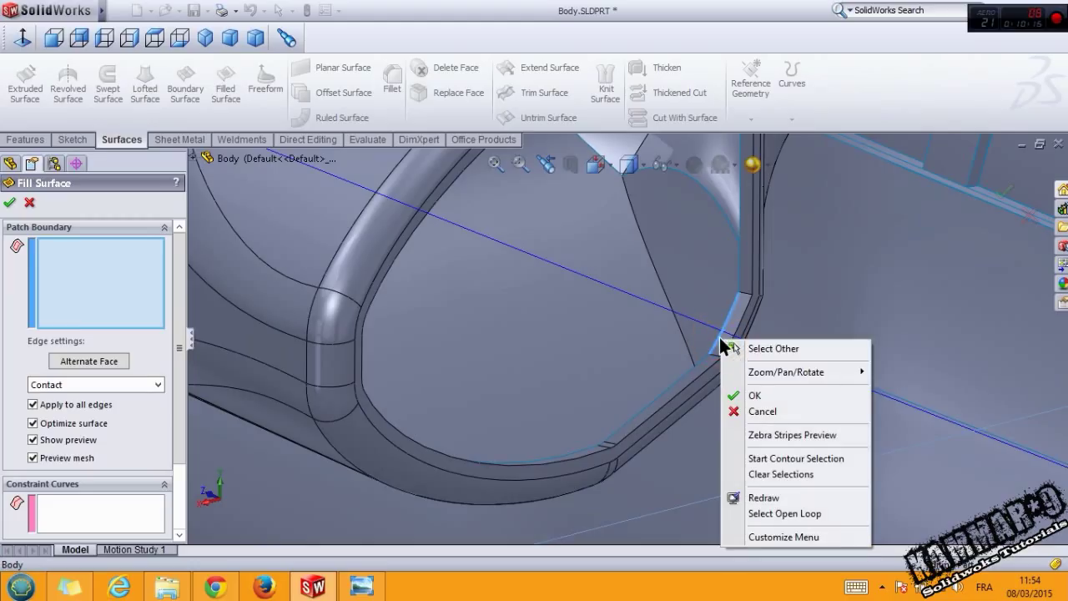
pyautogui.moveTo(726, 449)
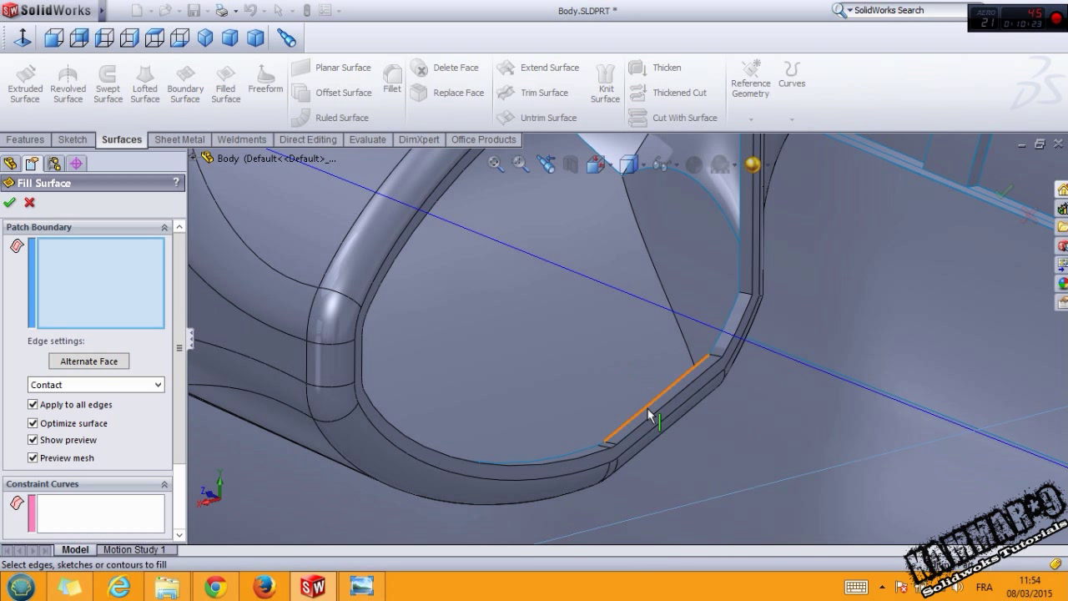
pyautogui.click(732, 300)
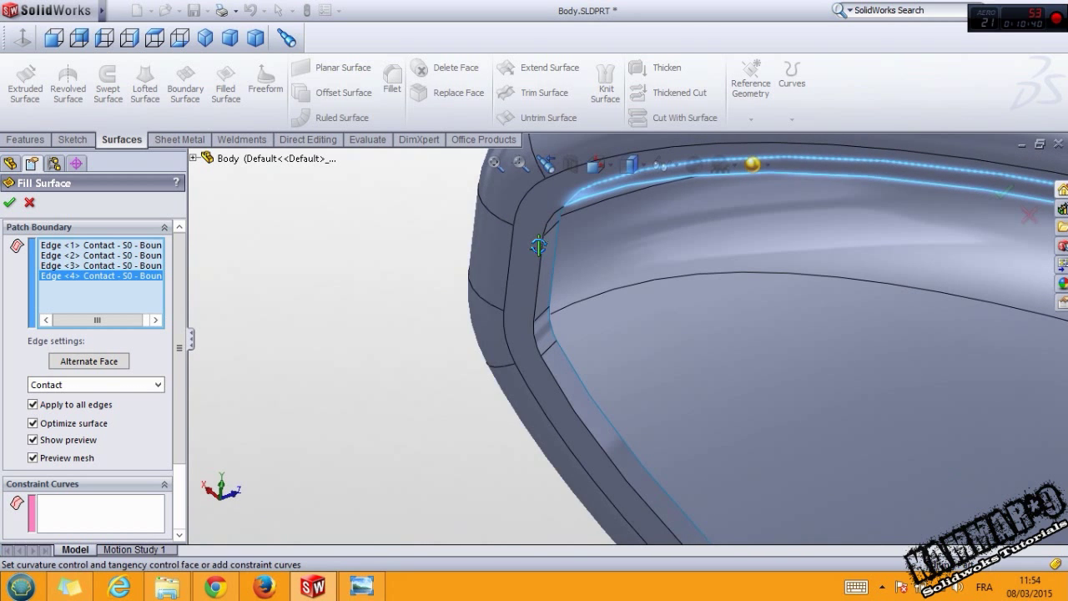
pyautogui.click(558, 219)
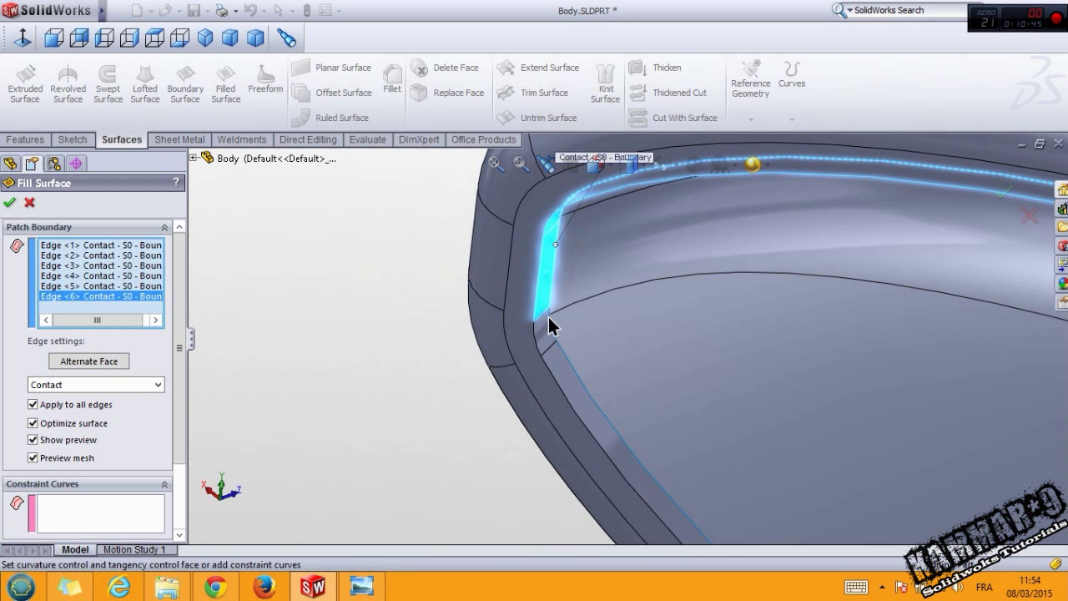
pyautogui.click(551, 325)
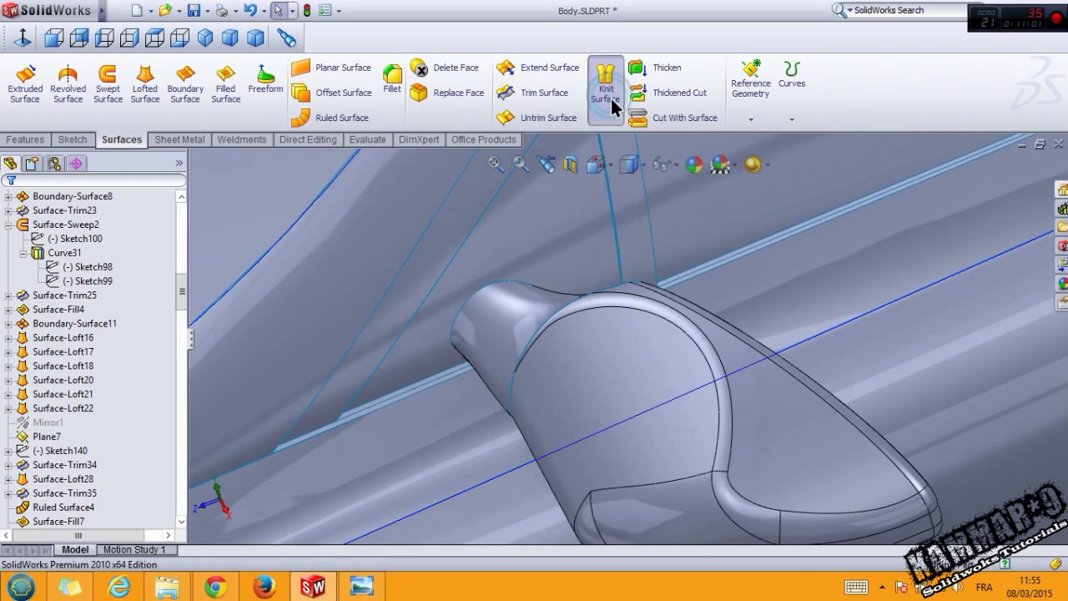
# - Knit DeleteFace12 and Surface-Loft64 into one surface body
pyautogui.click(604, 83)
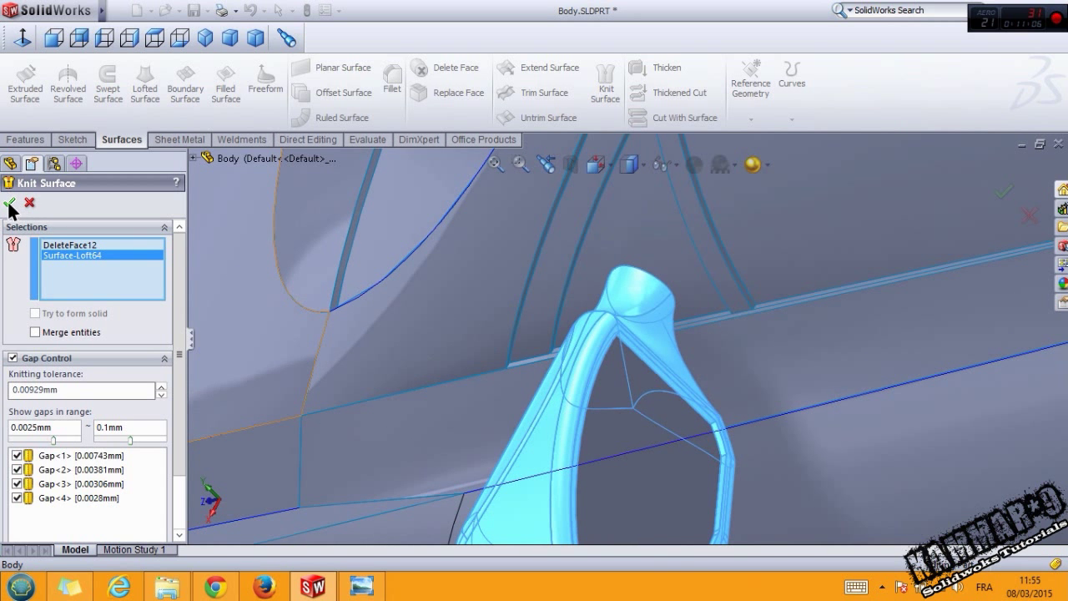
pyautogui.click(10, 202)
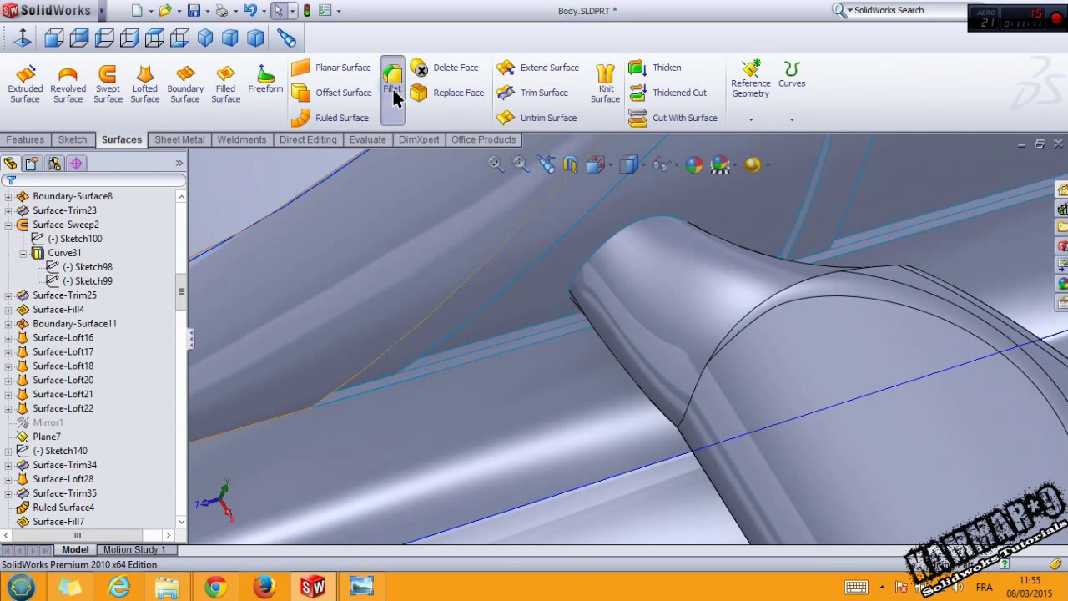
# - Apply a 1.00 mm constant-radius fillet to the neck seam edge
pyautogui.click(391, 75)
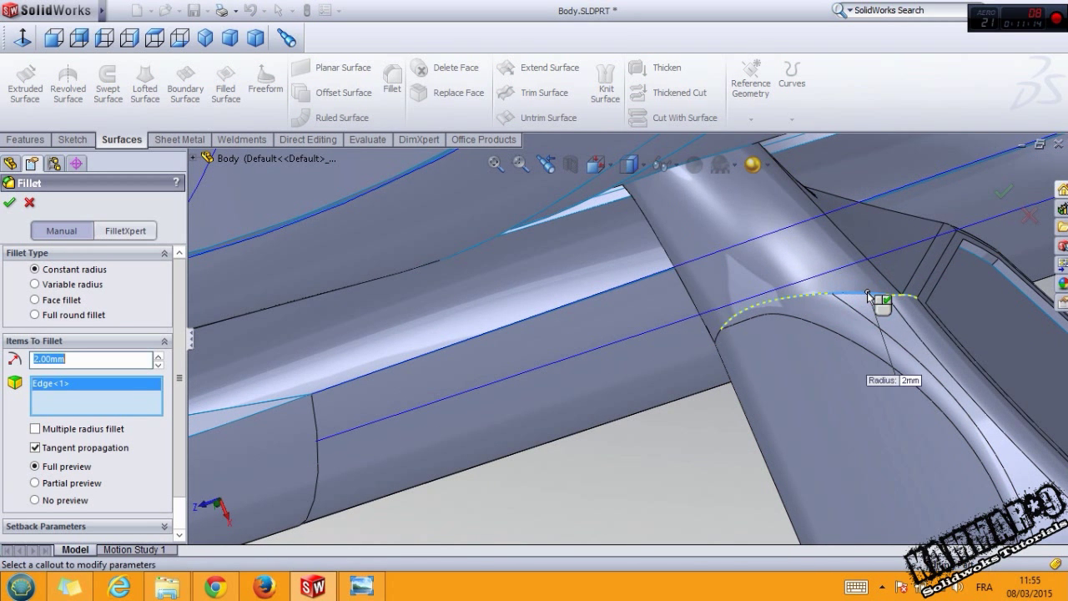
pyautogui.write('1')
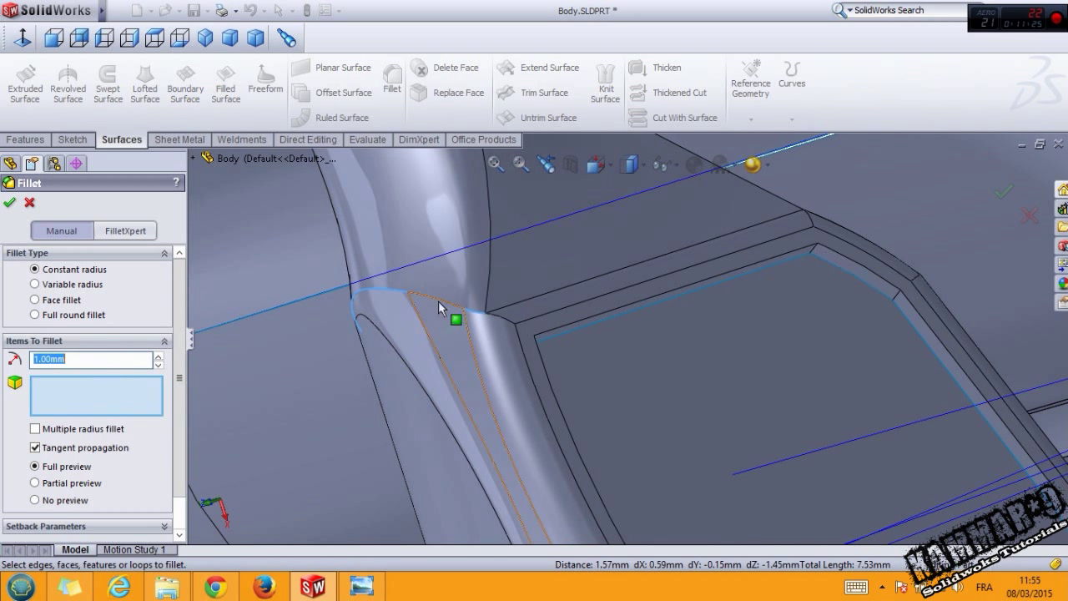
pyautogui.click(454, 320)
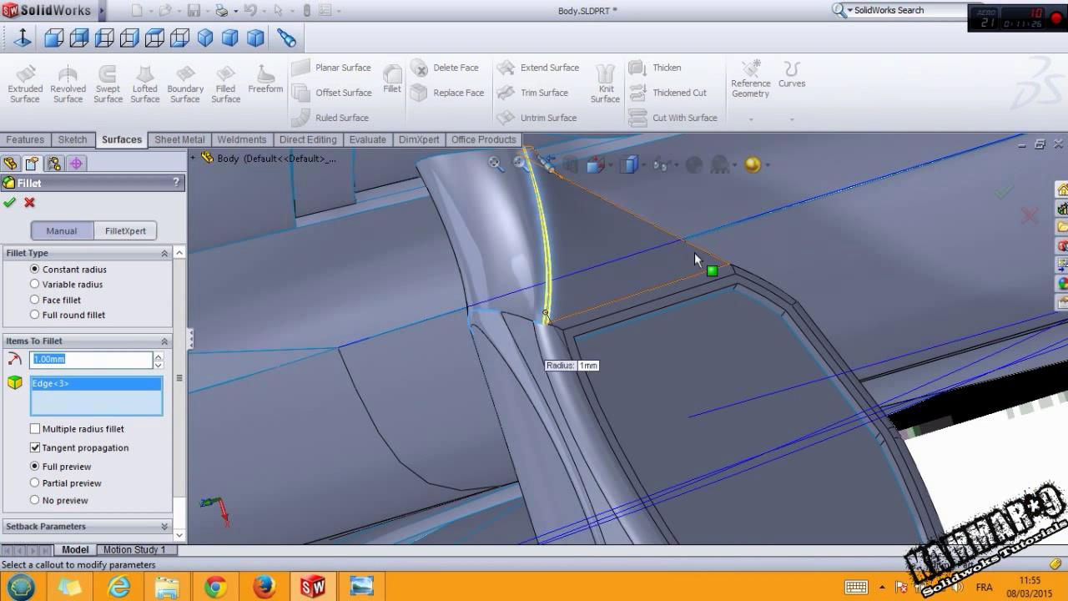